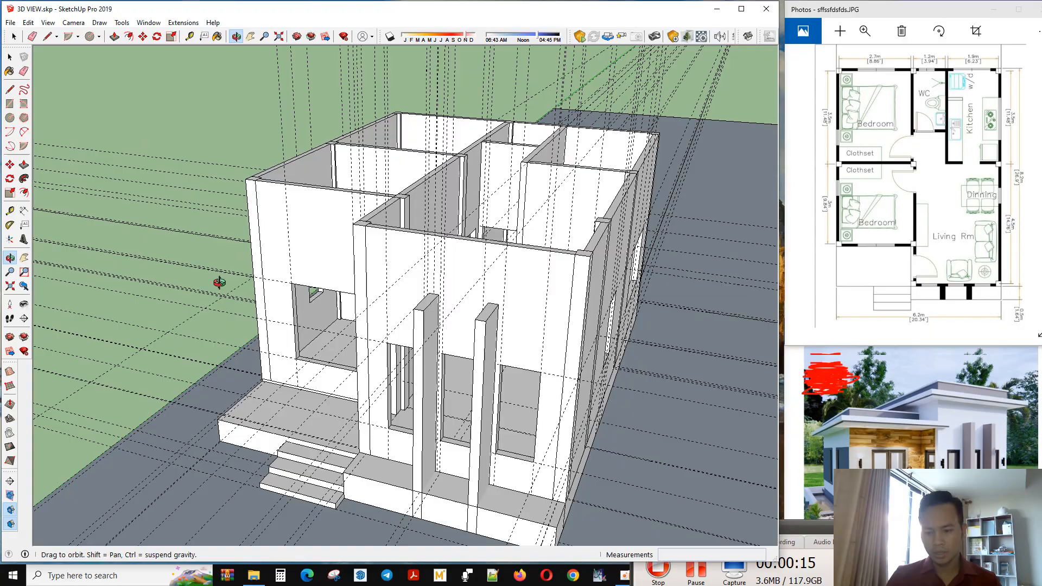
# Orbit around the house model to inspect it from the back, sides and above
pyautogui.moveTo(219, 282); pyautogui.dragTo(371, 316)
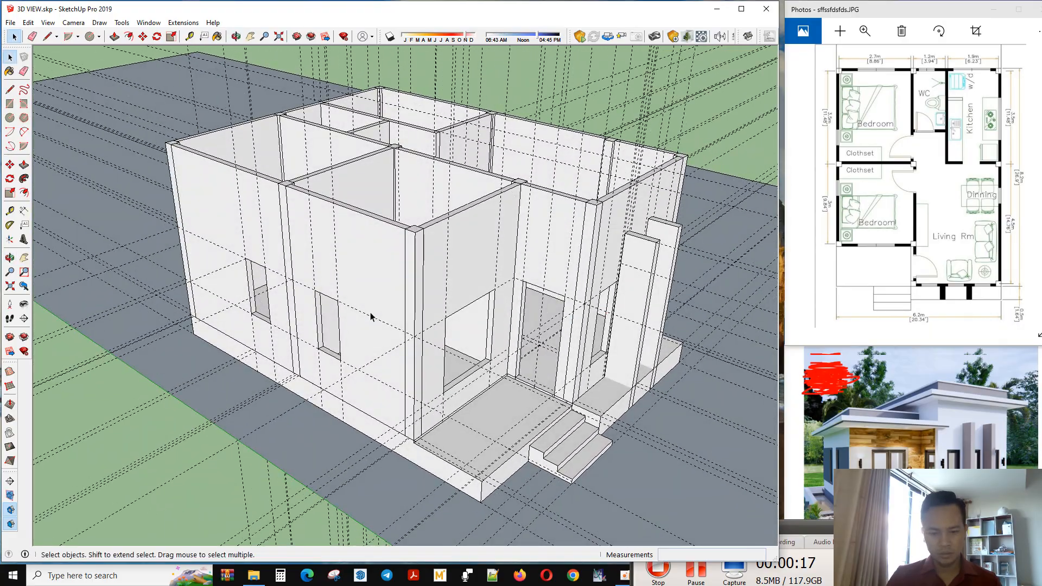
pyautogui.moveTo(370, 316); pyautogui.dragTo(318, 369)
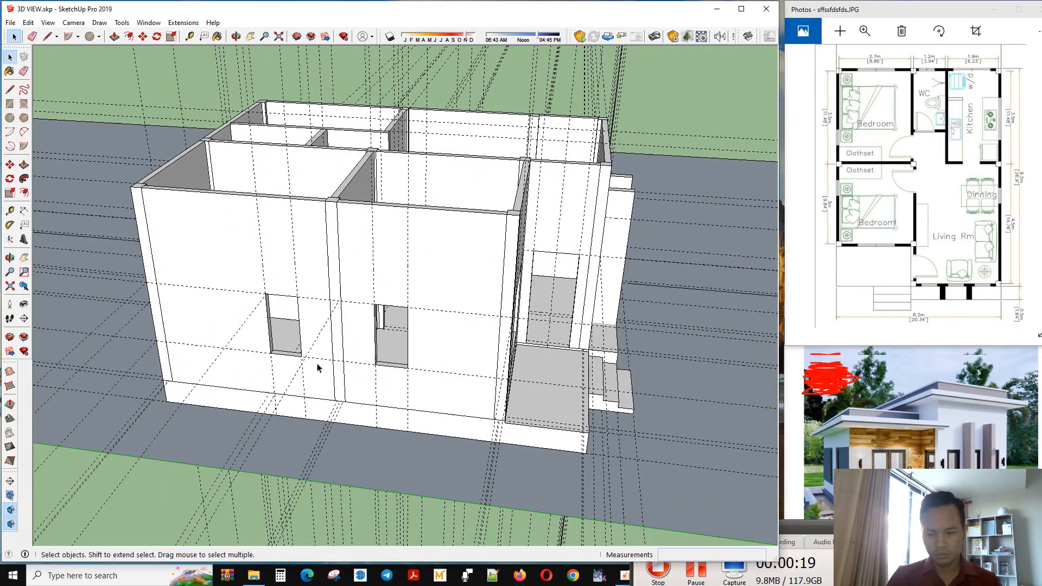
pyautogui.moveTo(318, 368); pyautogui.dragTo(558, 299)
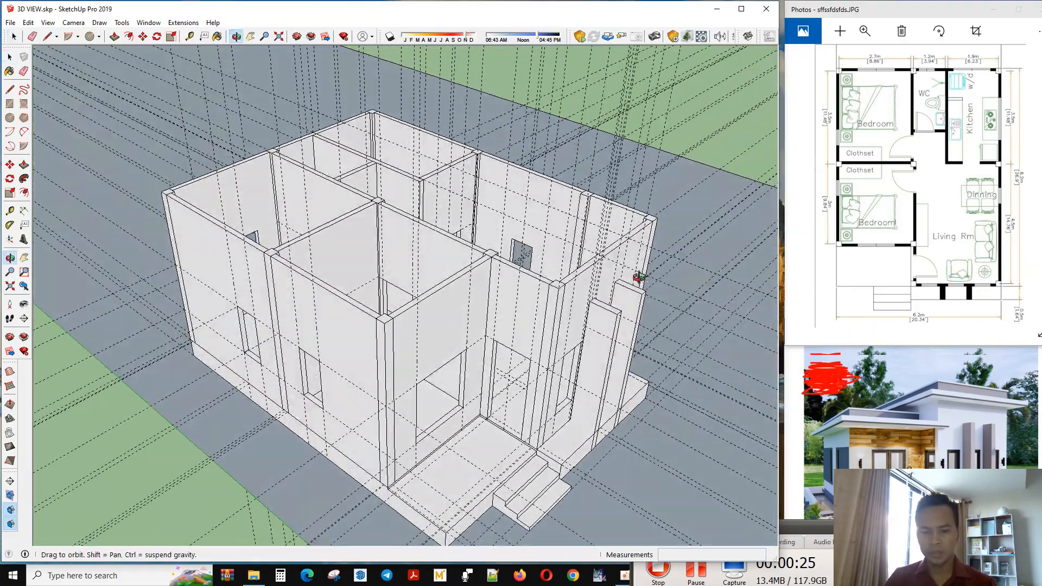
pyautogui.moveTo(638, 279); pyautogui.dragTo(558, 322)
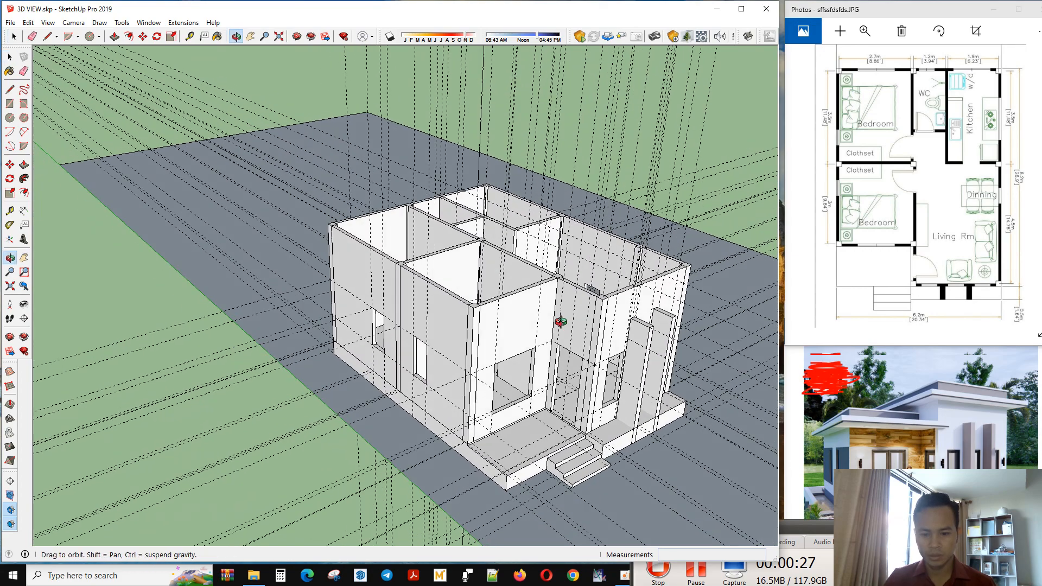
pyautogui.moveTo(558, 322); pyautogui.dragTo(590, 403)
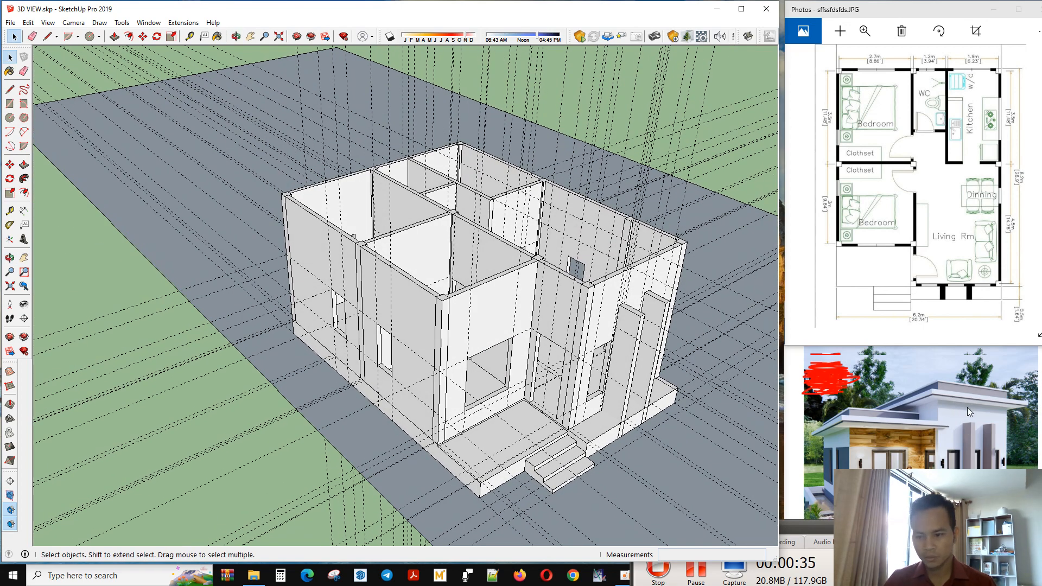
pyautogui.moveTo(909, 395)
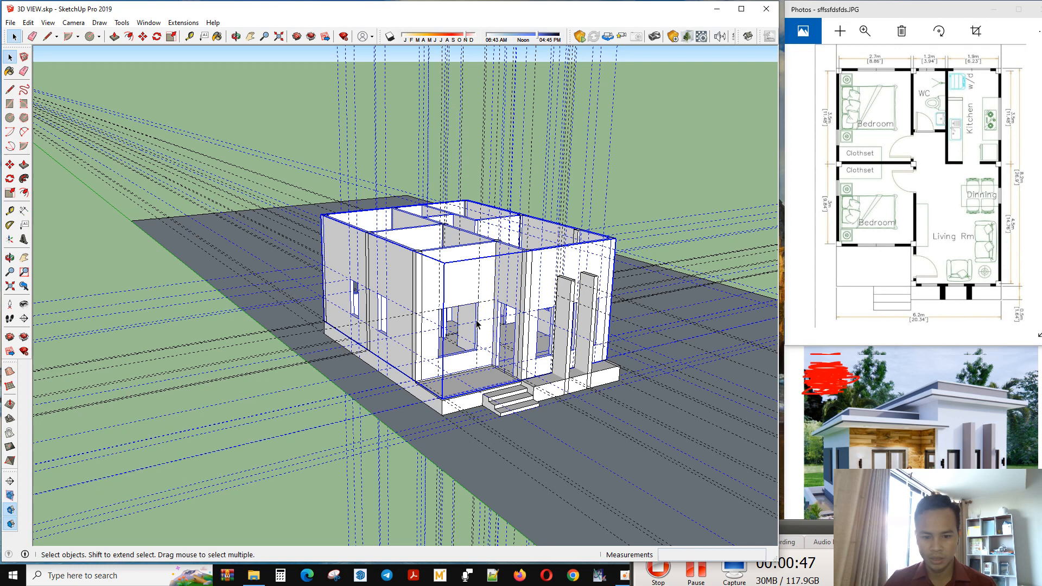
pyautogui.moveTo(581, 311)
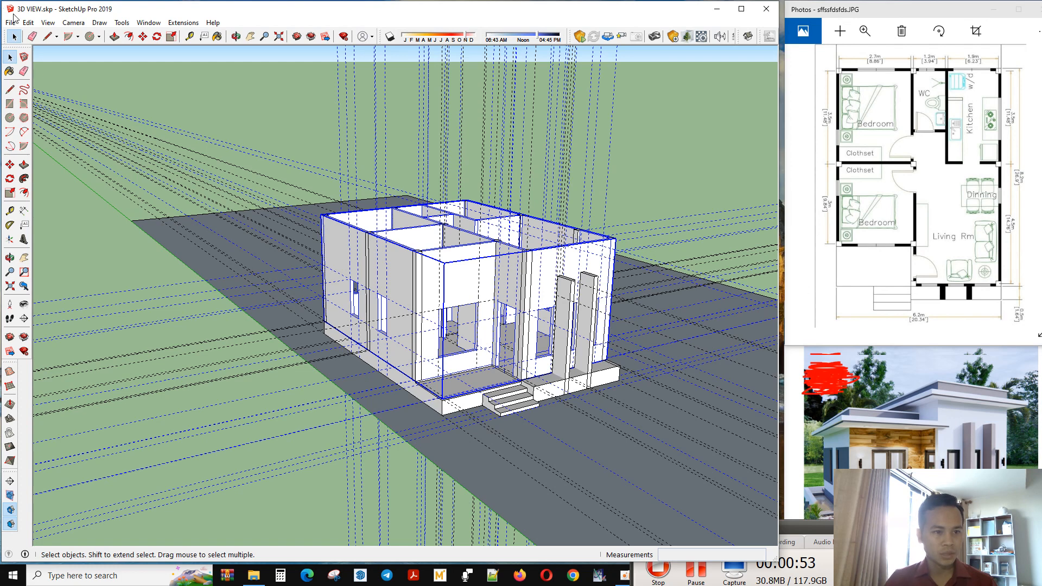
# Erase all construction guides via Edit > Delete Guides and check the rooms from above
pyautogui.click(47, 23)
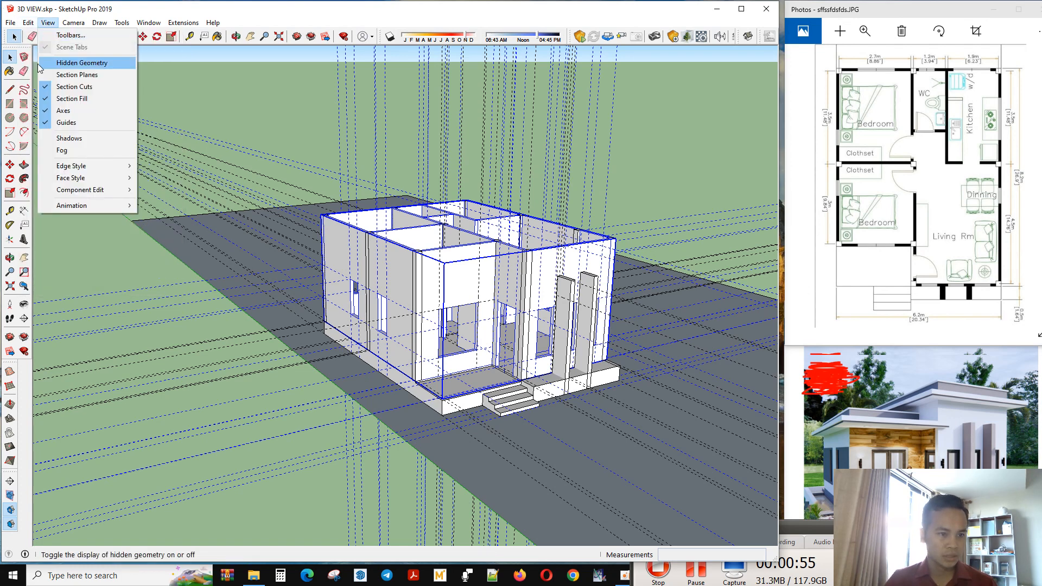
pyautogui.click(26, 23)
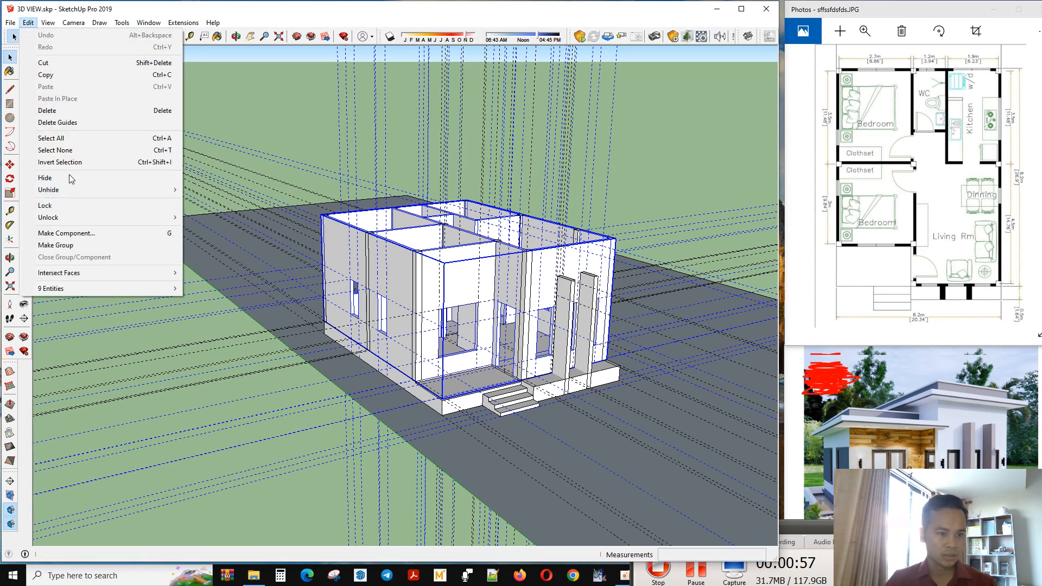
pyautogui.moveTo(65, 122)
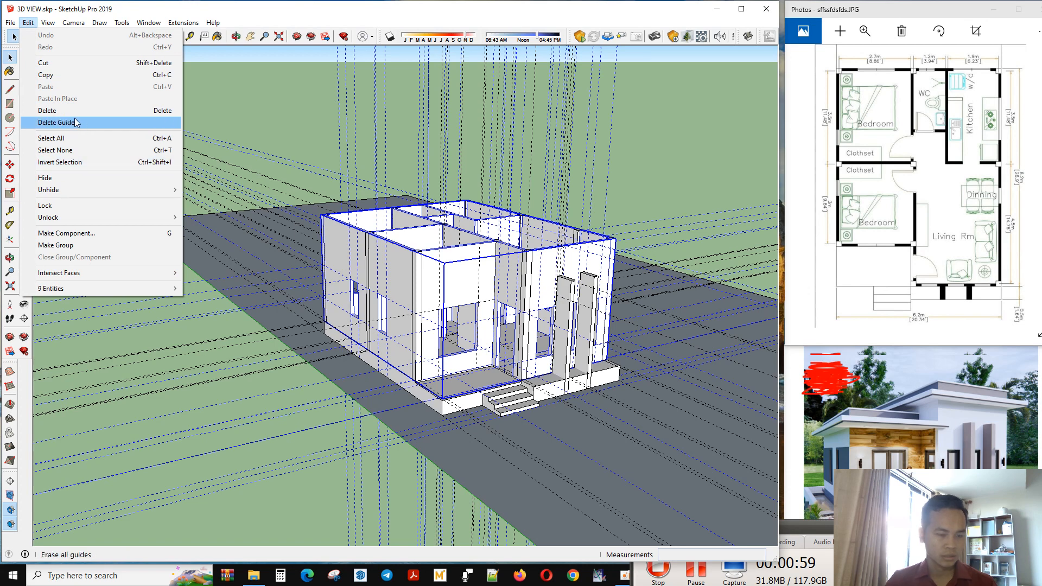
pyautogui.moveTo(52, 126)
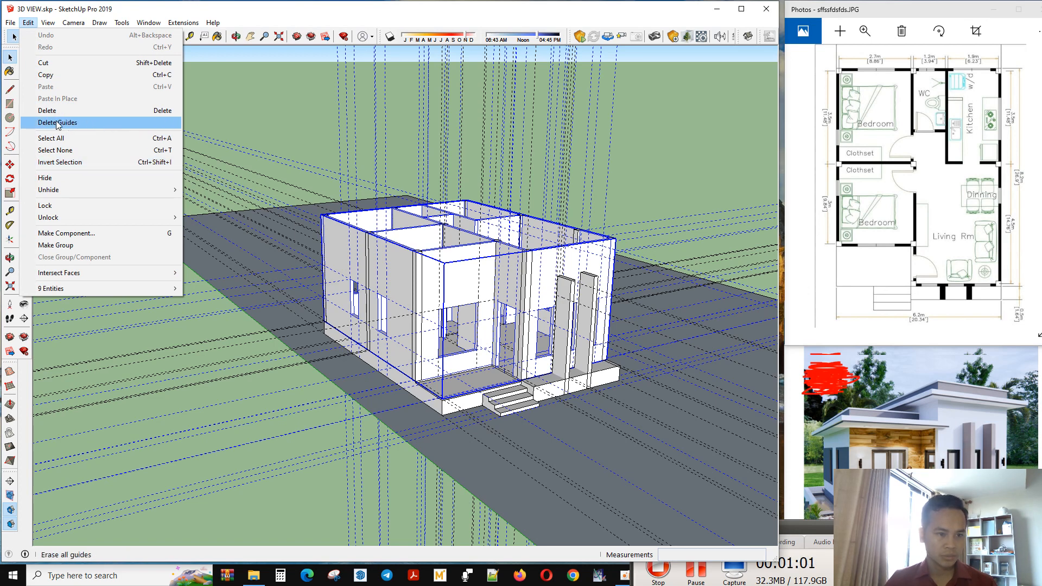
pyautogui.click(57, 122)
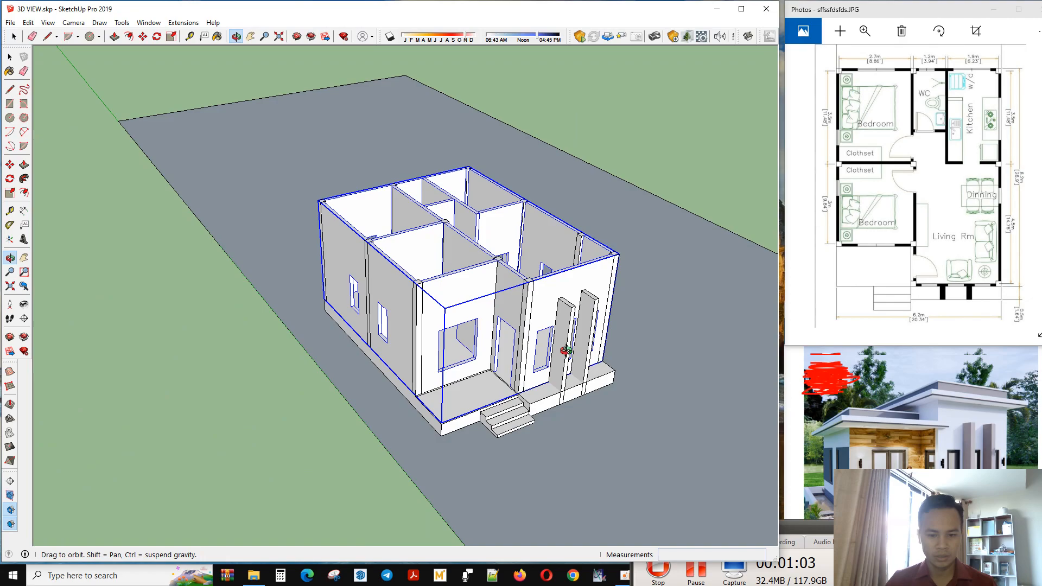
pyautogui.moveTo(564, 351); pyautogui.dragTo(531, 486)
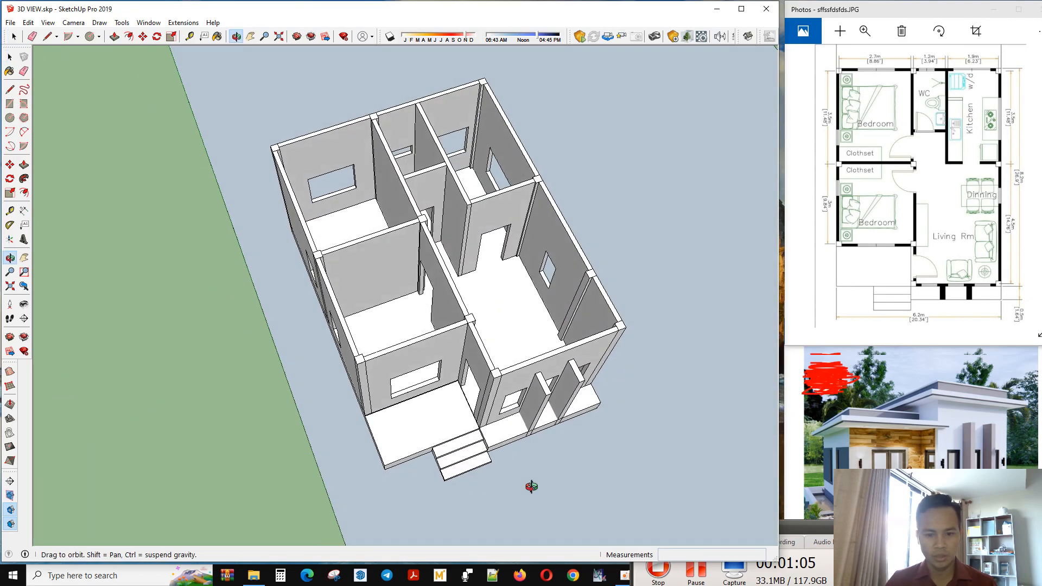
pyautogui.moveTo(532, 487); pyautogui.dragTo(568, 331)
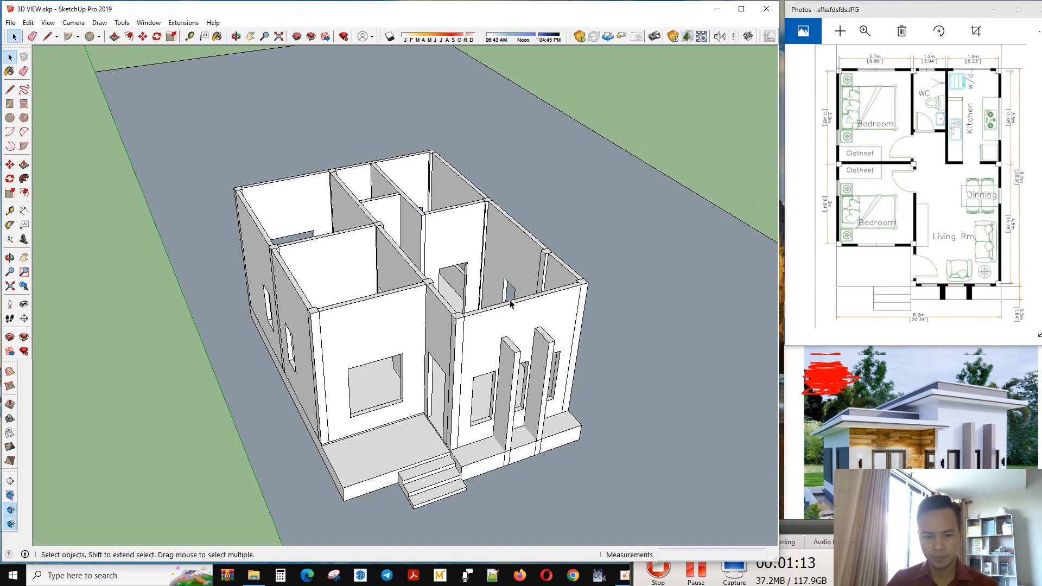
pyautogui.moveTo(936, 438)
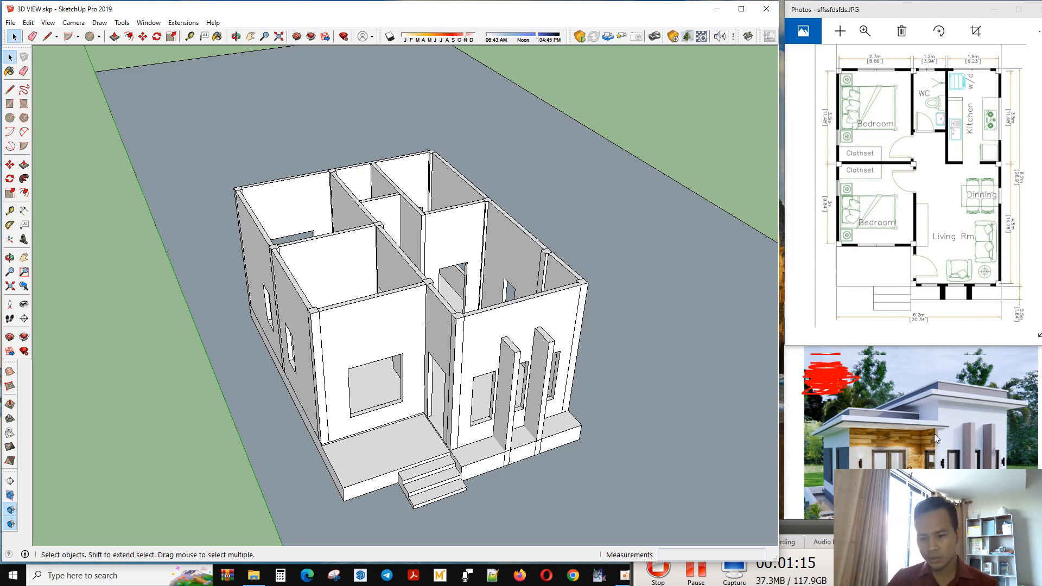
pyautogui.moveTo(916, 426)
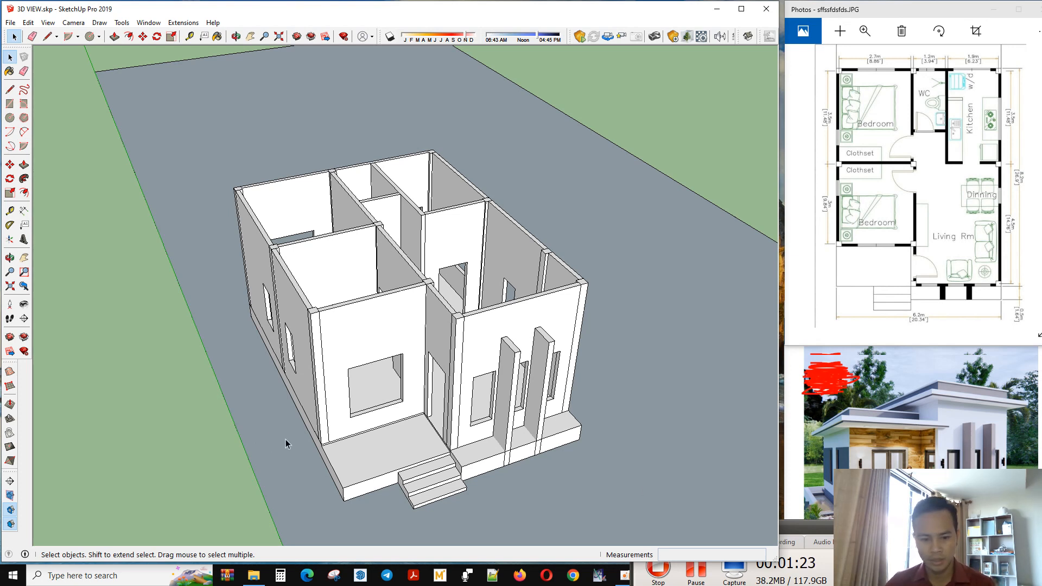
pyautogui.moveTo(382, 470)
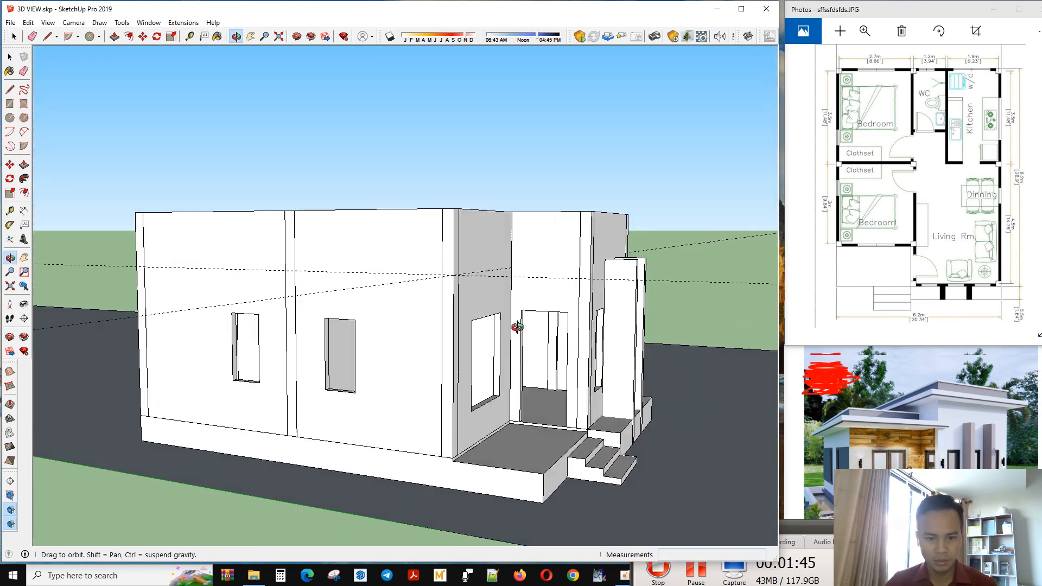
# Pull the porch roof slab outward about 150 cm as an overhang canopy
pyautogui.moveTo(513, 326); pyautogui.dragTo(439, 324)
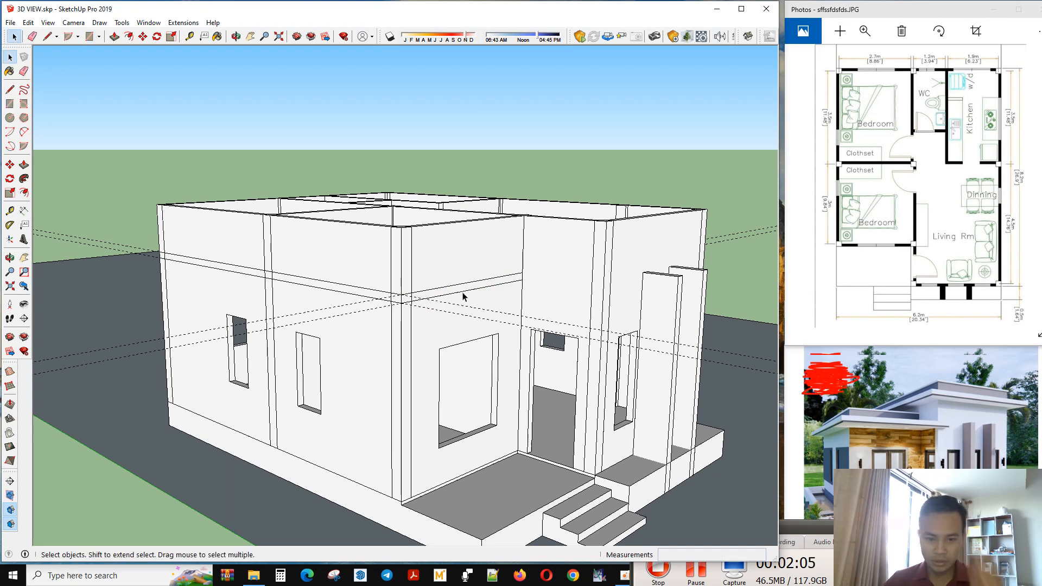
pyautogui.moveTo(511, 295)
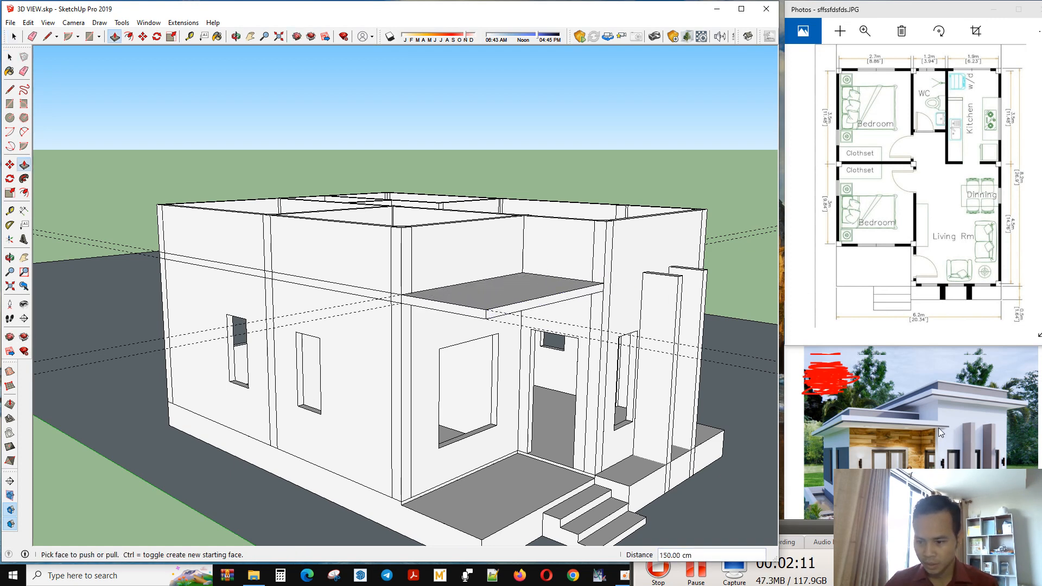
pyautogui.moveTo(943, 437)
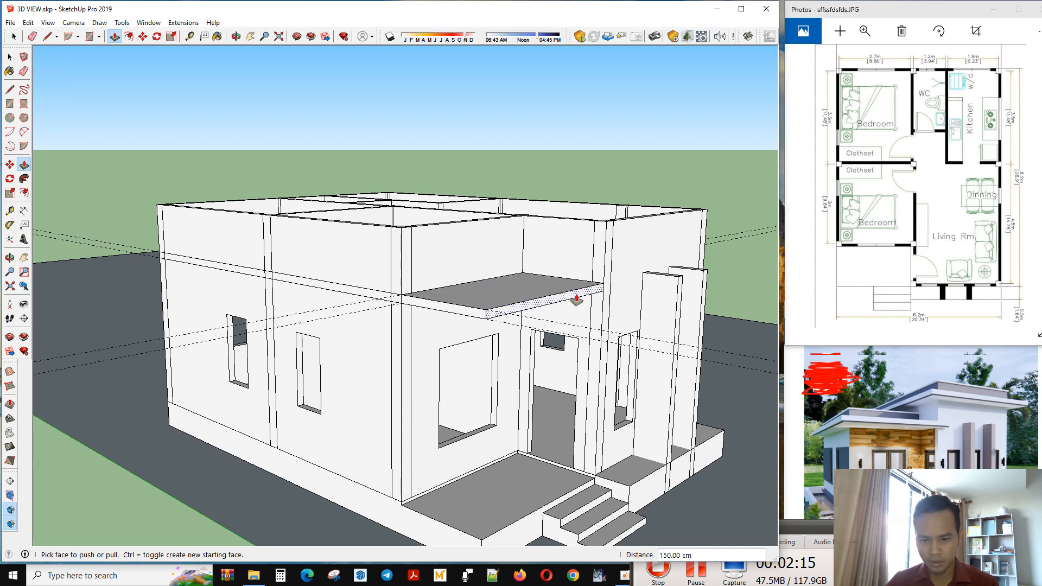
pyautogui.moveTo(575, 300); pyautogui.dragTo(586, 304)
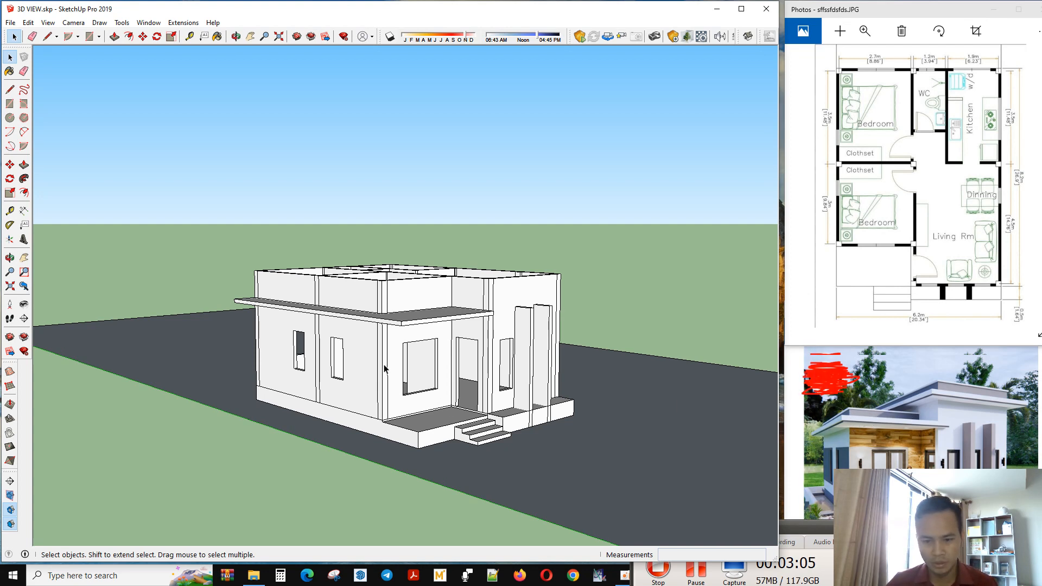
pyautogui.moveTo(384, 369); pyautogui.dragTo(661, 398)
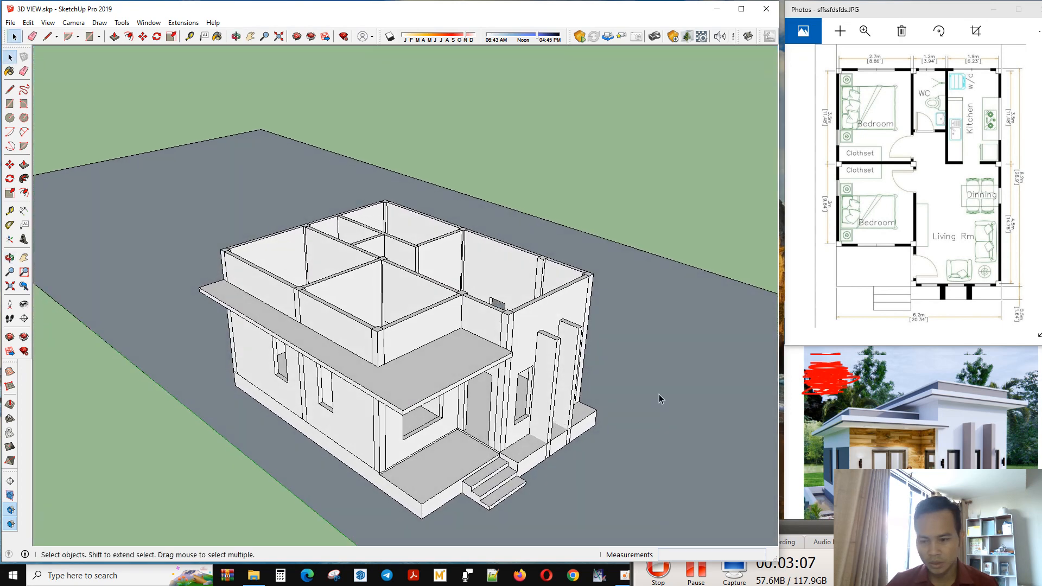
pyautogui.moveTo(929, 405)
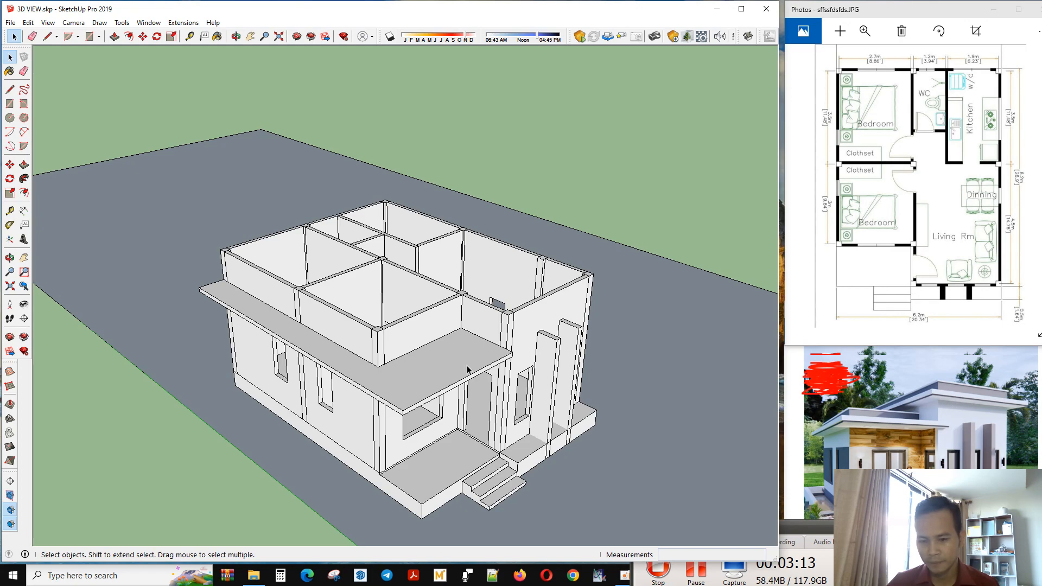
pyautogui.moveTo(466, 370); pyautogui.dragTo(398, 325)
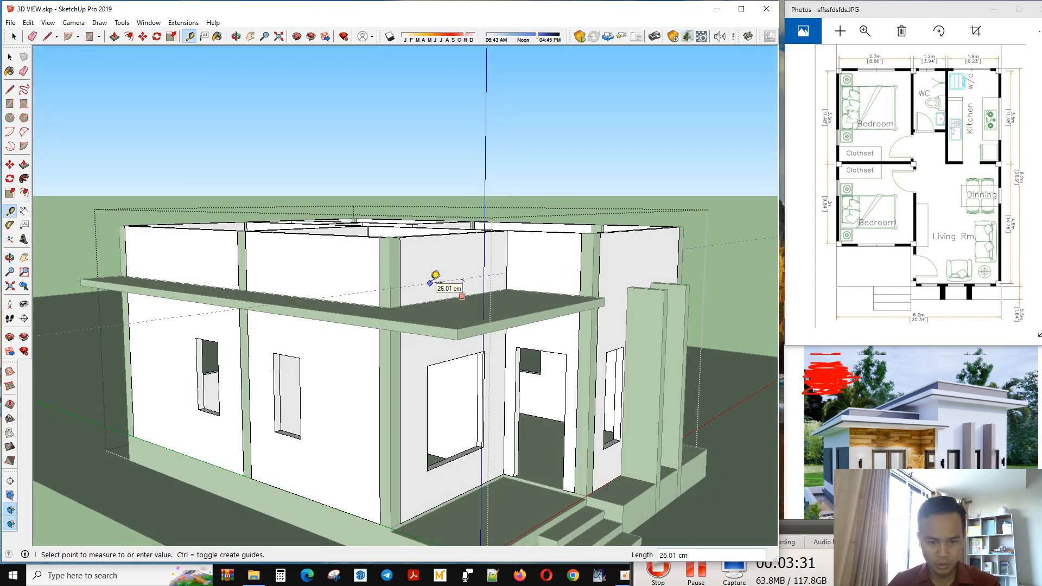
# Push the wall top faces down 63 cm so the pillars rise above them
pyautogui.write('3')
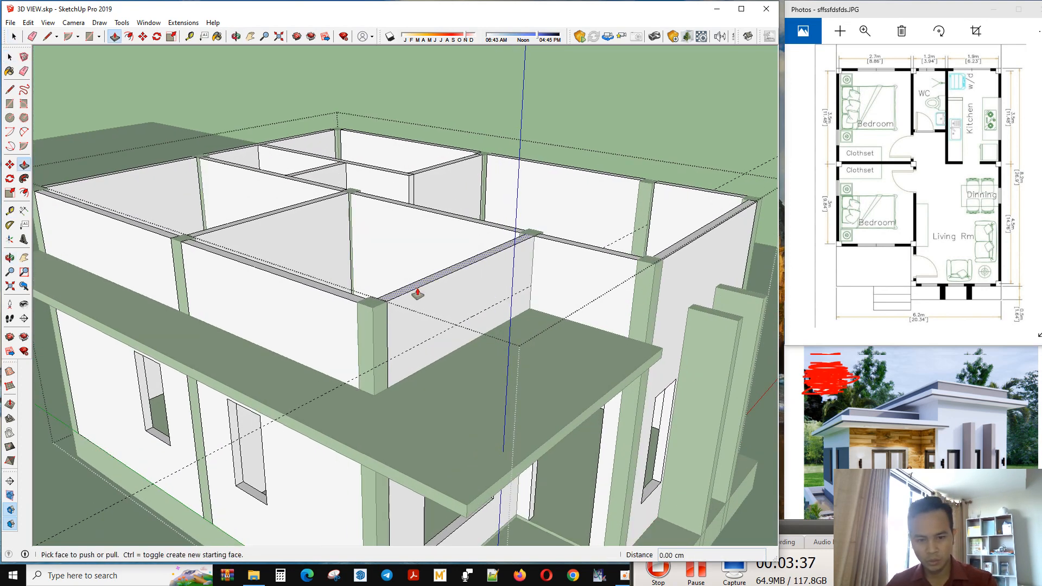
pyautogui.moveTo(417, 294); pyautogui.dragTo(345, 303)
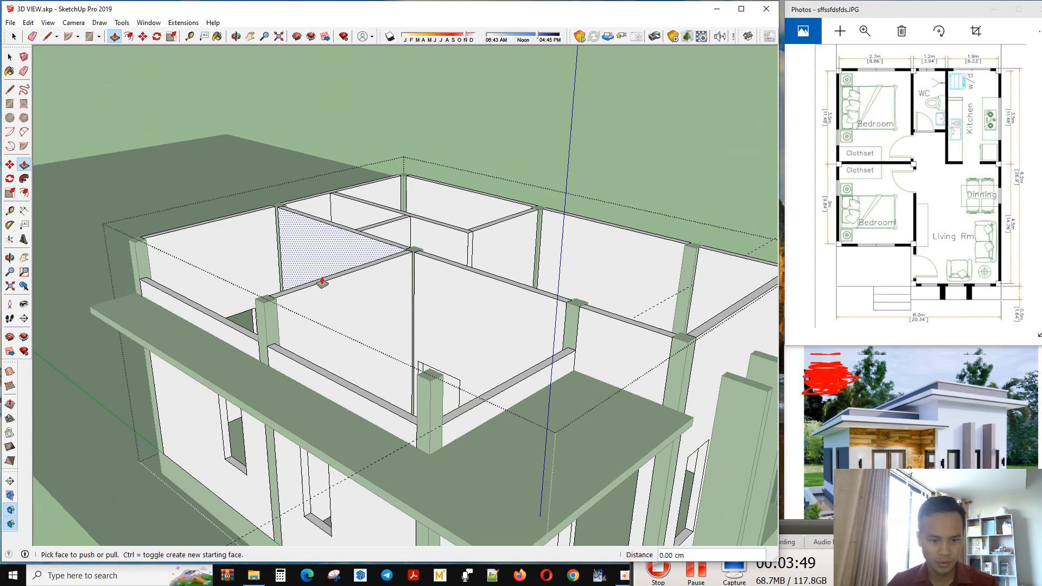
pyautogui.moveTo(323, 281); pyautogui.dragTo(265, 346)
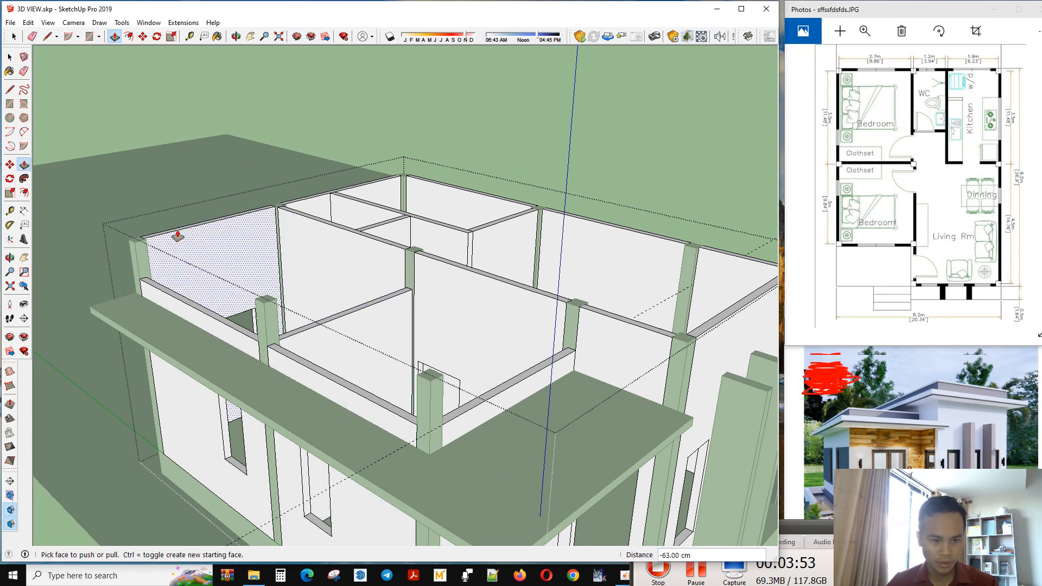
pyautogui.click(178, 235)
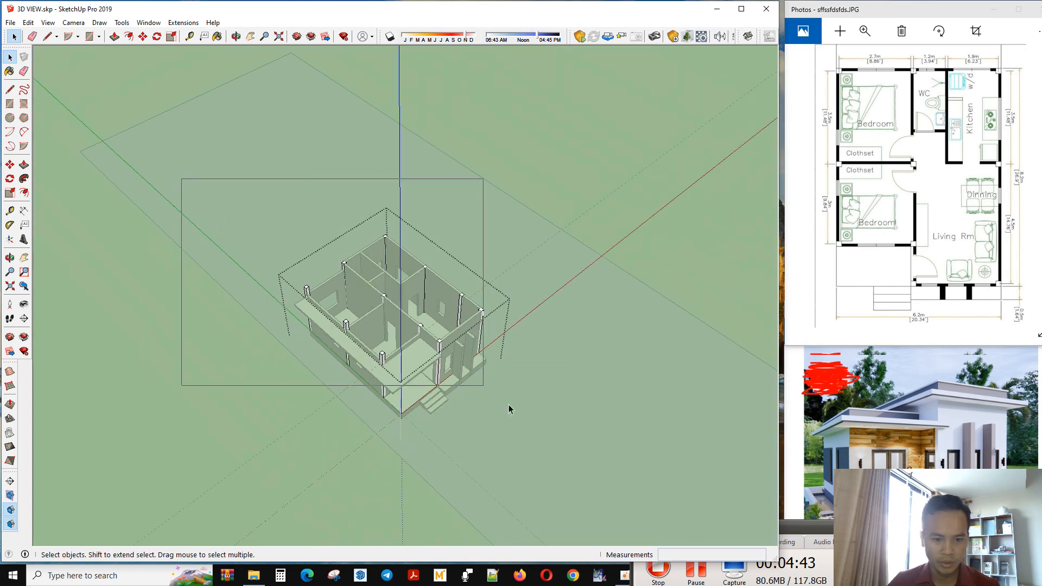
# Explode the selected columns and push their tops down level with the walls
pyautogui.rightClick(408, 367)
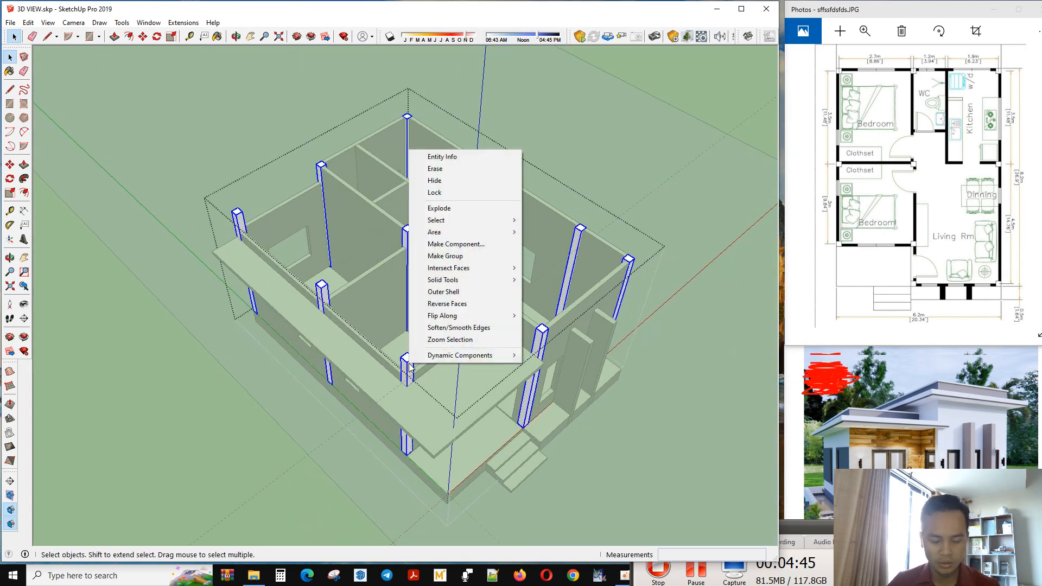
pyautogui.moveTo(458, 282)
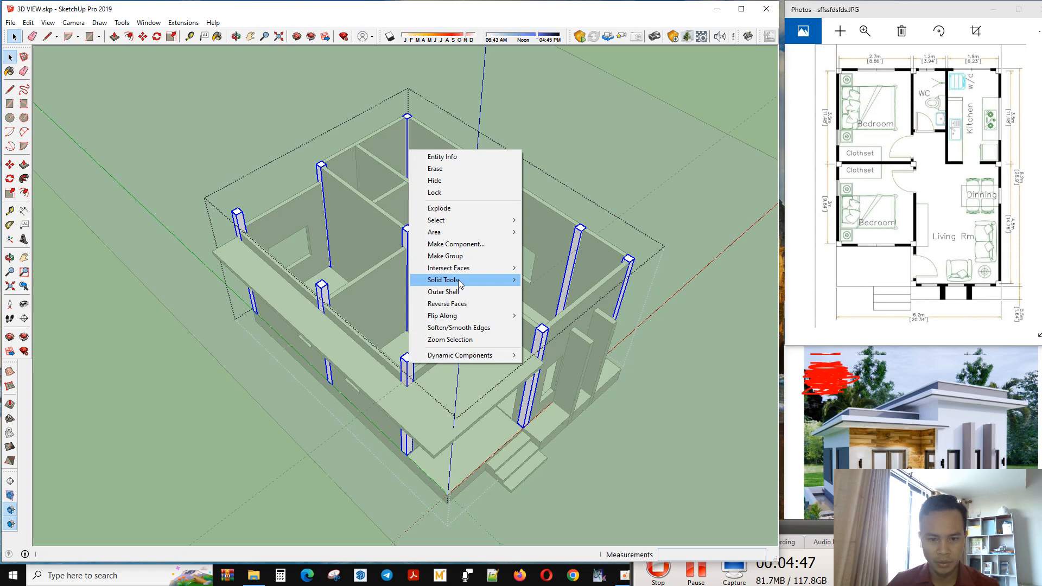
pyautogui.moveTo(445, 213)
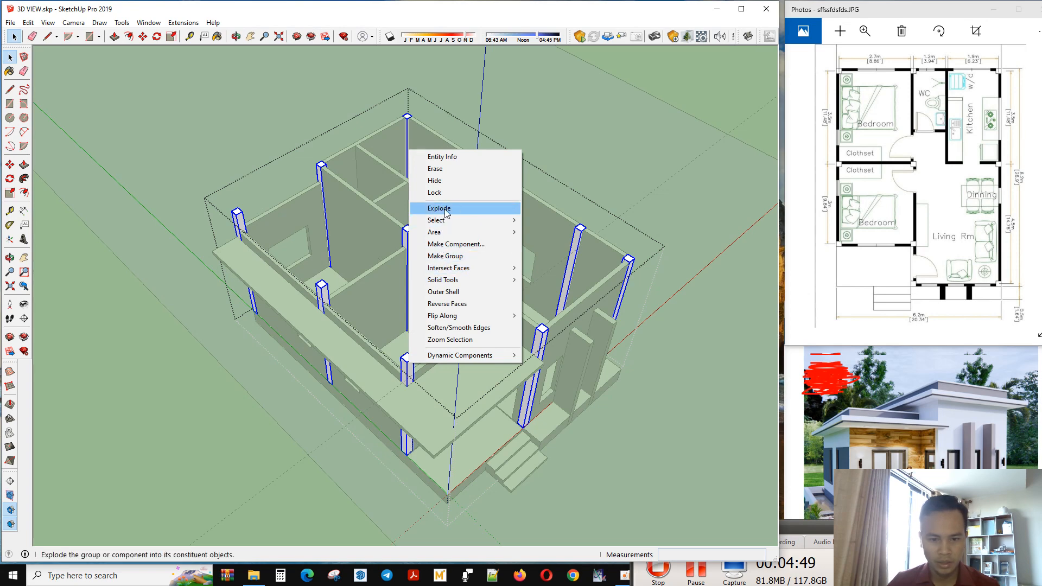
pyautogui.click(438, 208)
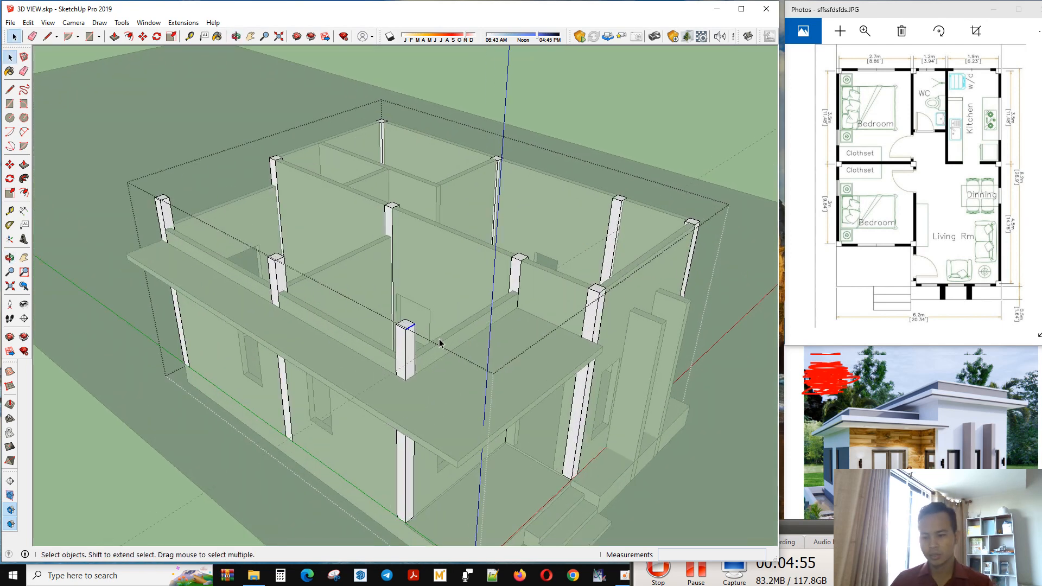
pyautogui.moveTo(439, 344); pyautogui.dragTo(469, 401)
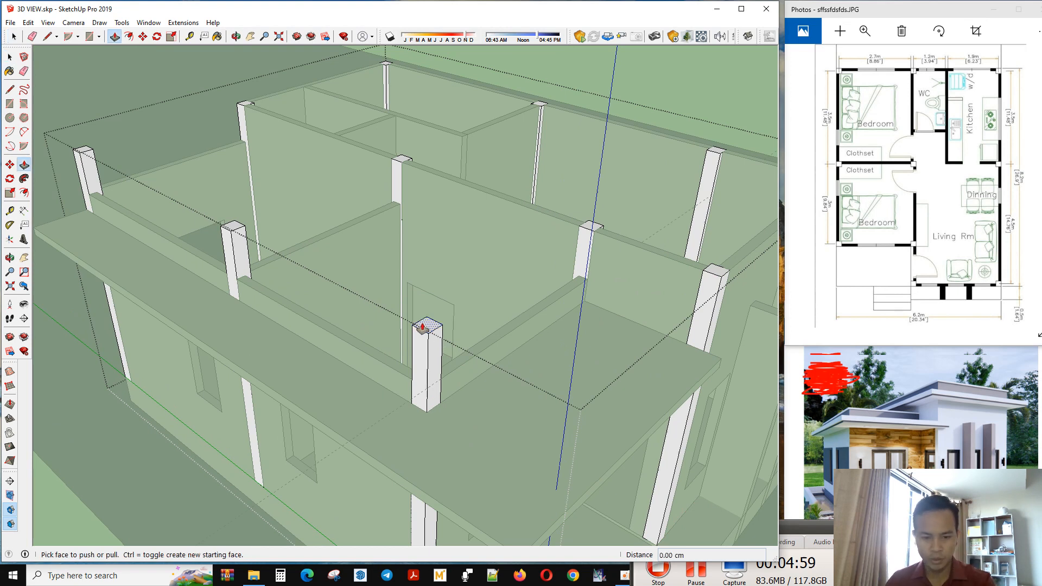
pyautogui.moveTo(426, 326); pyautogui.dragTo(438, 379)
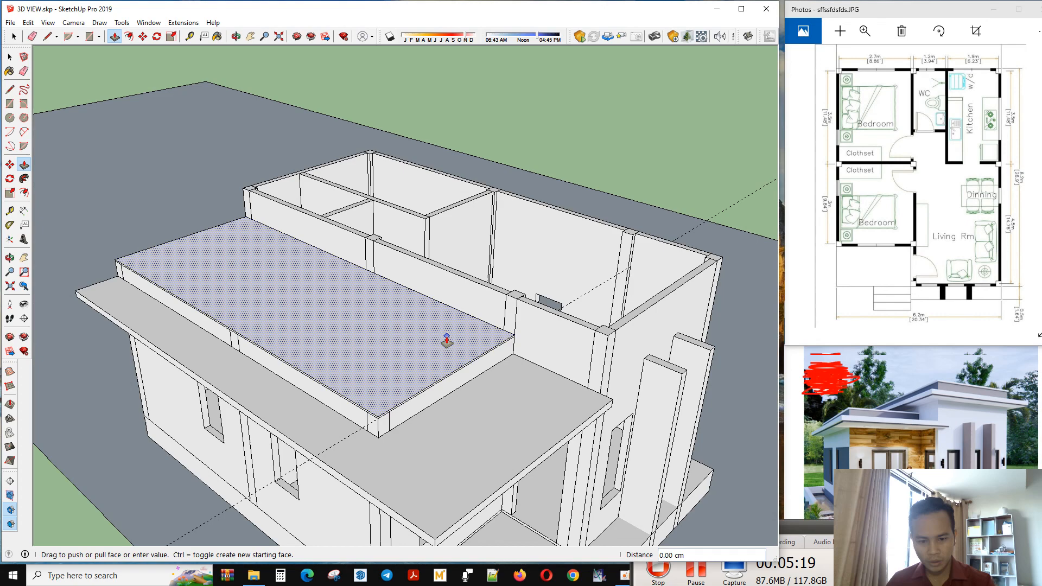
# Thicken the lower roof to a 10 cm slab and push its side face outward into an overhang
pyautogui.write('10')
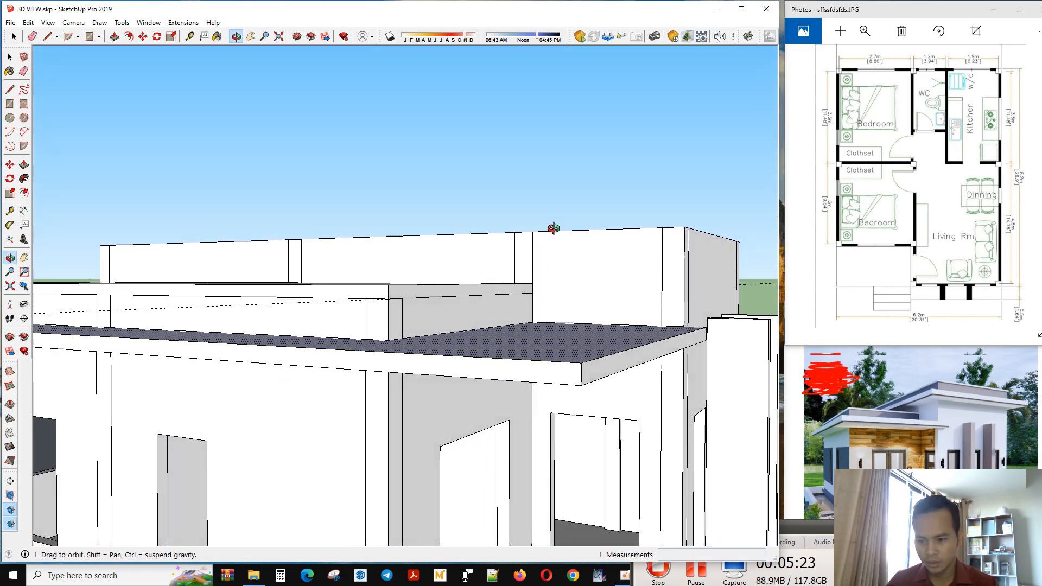
pyautogui.moveTo(552, 228); pyautogui.dragTo(381, 351)
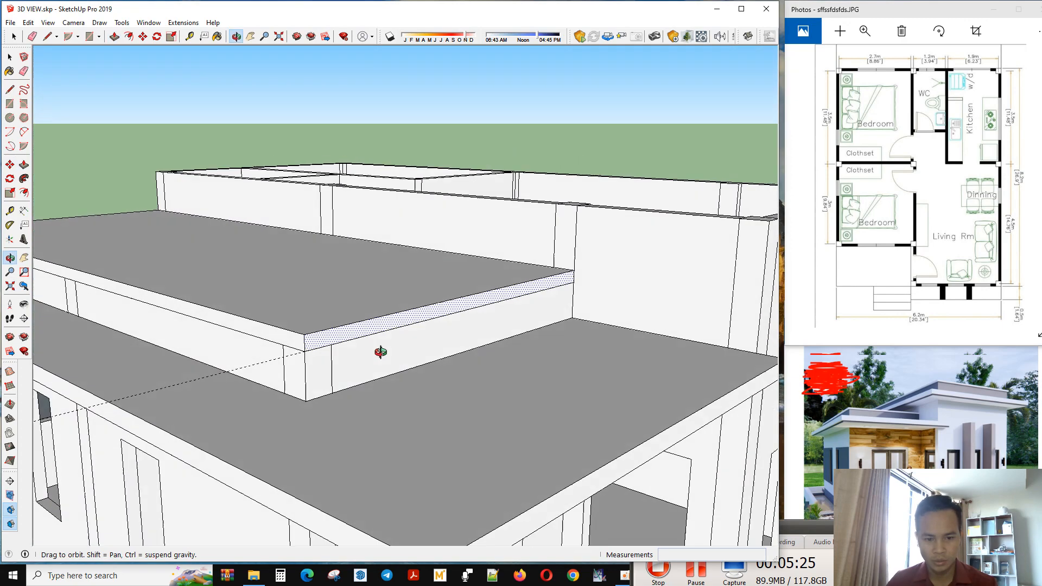
pyautogui.moveTo(381, 351); pyautogui.dragTo(392, 315)
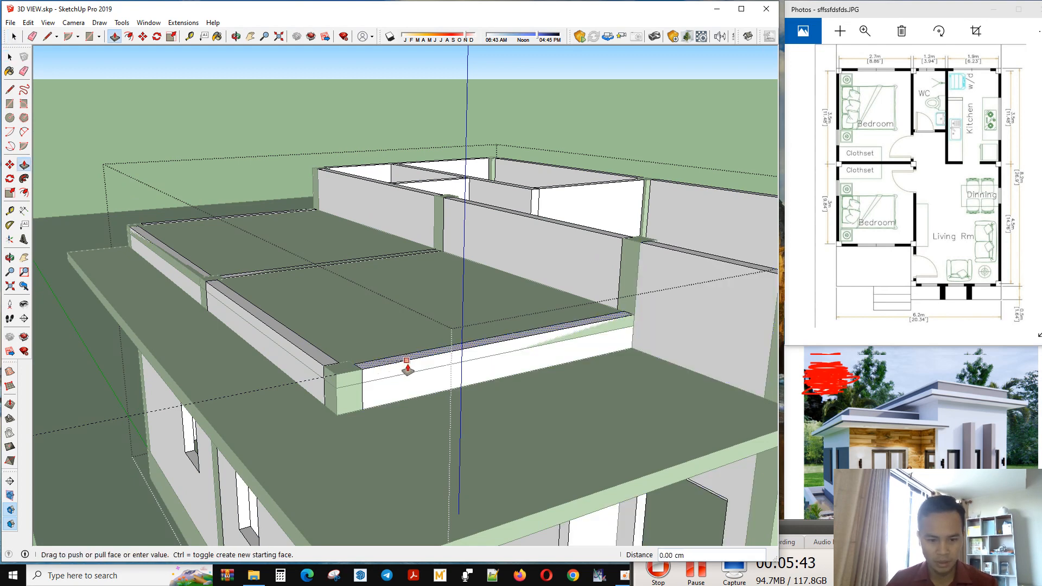
pyautogui.moveTo(407, 365); pyautogui.dragTo(335, 389)
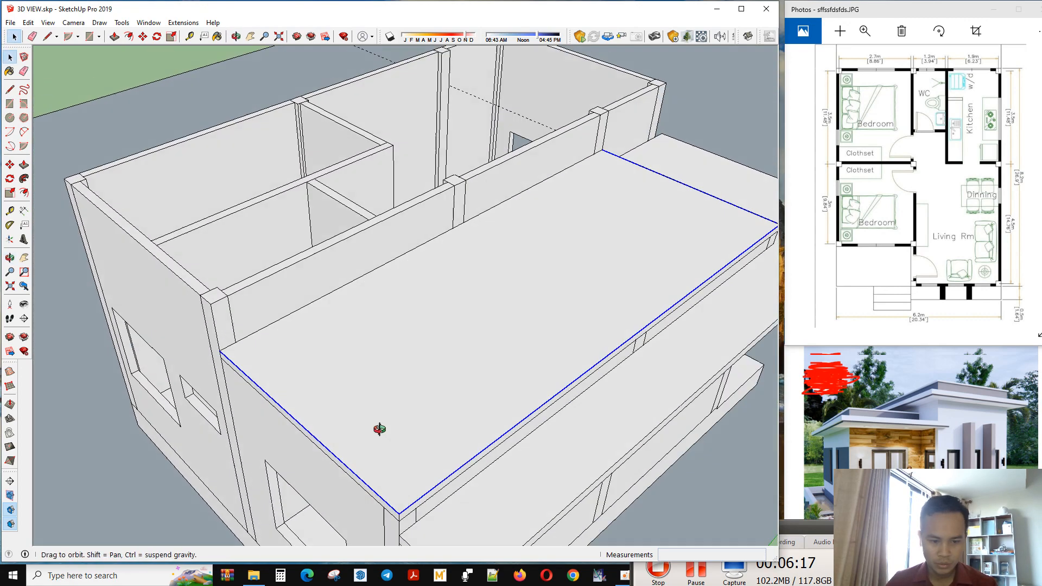
# Offset the roof outline 5 cm and pull the narrow edge strip up 3 cm into a rim
pyautogui.moveTo(379, 429); pyautogui.dragTo(266, 402)
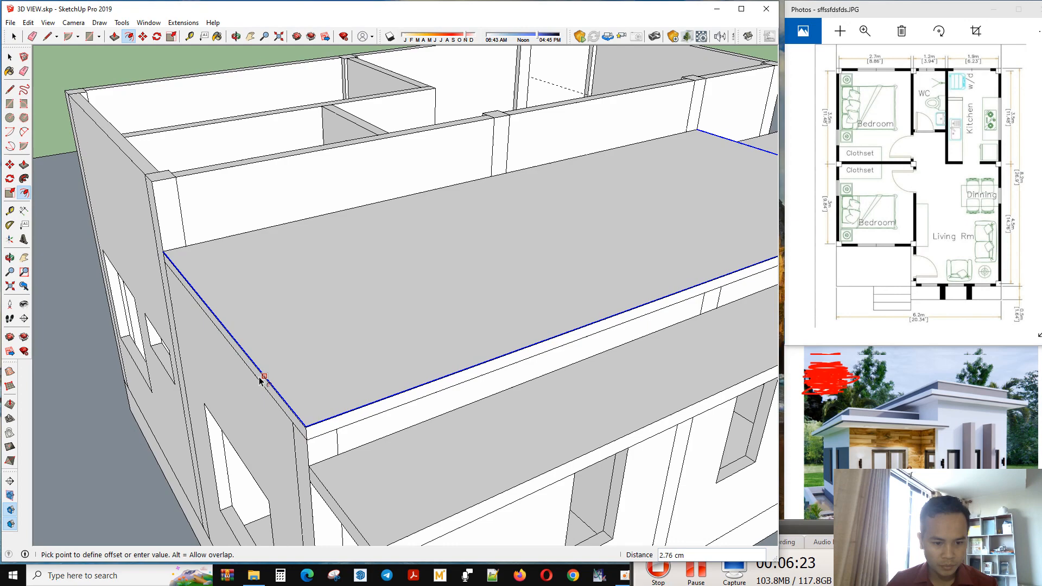
pyautogui.write('5')
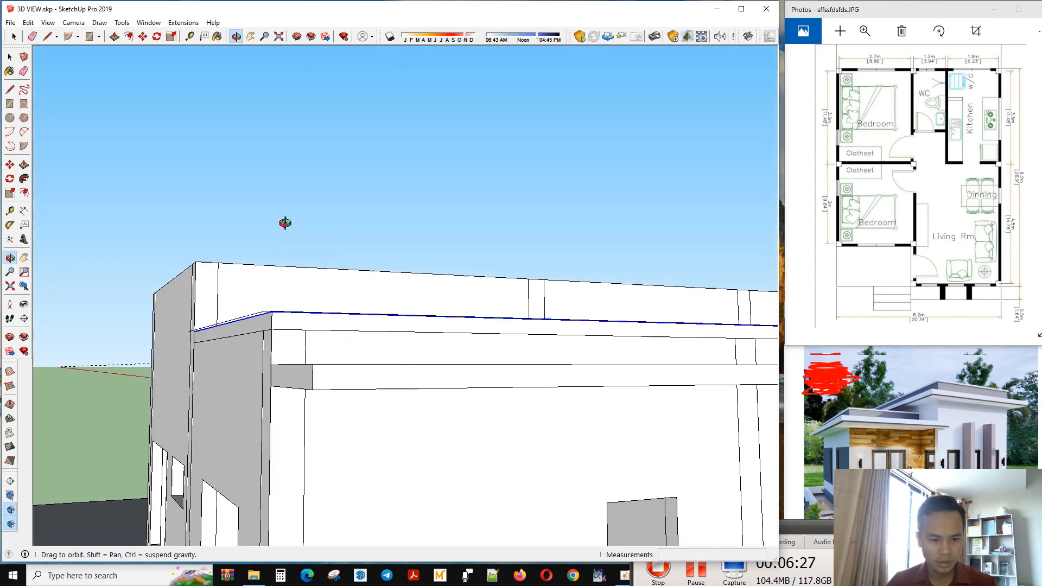
pyautogui.moveTo(285, 222); pyautogui.dragTo(107, 357)
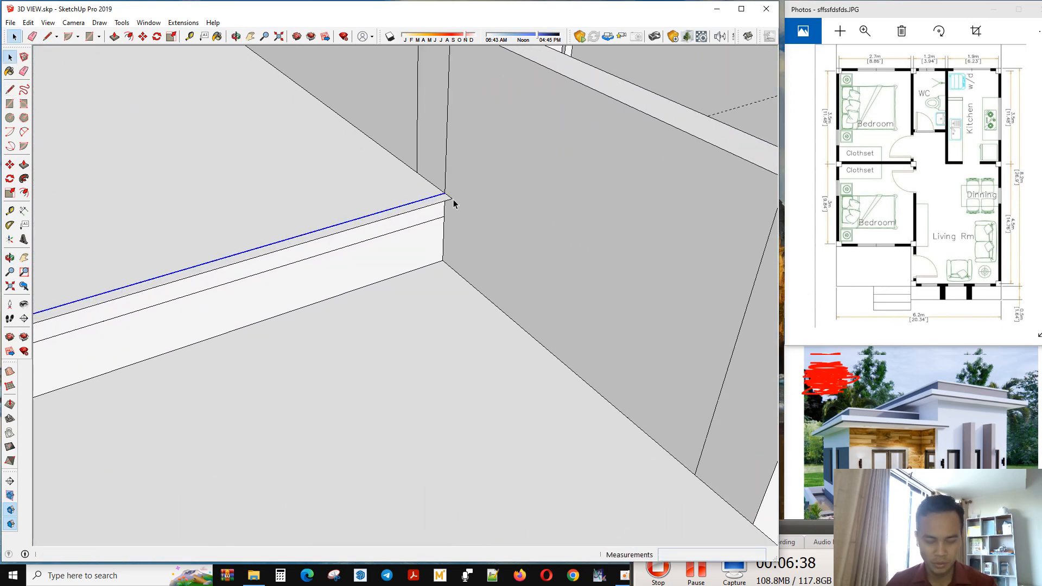
pyautogui.click(21, 164)
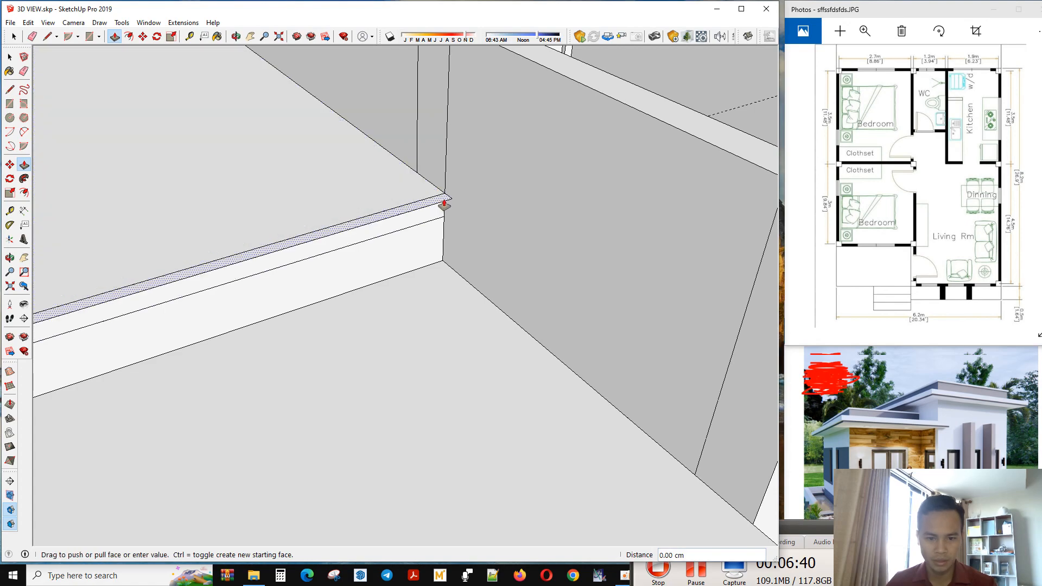
pyautogui.write('3')
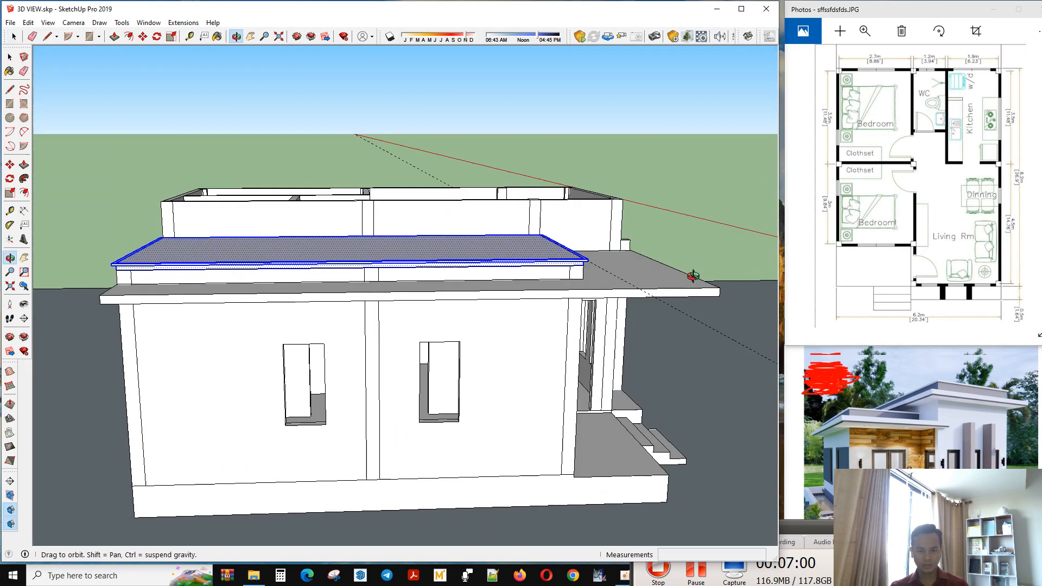
pyautogui.moveTo(691, 279); pyautogui.dragTo(375, 246)
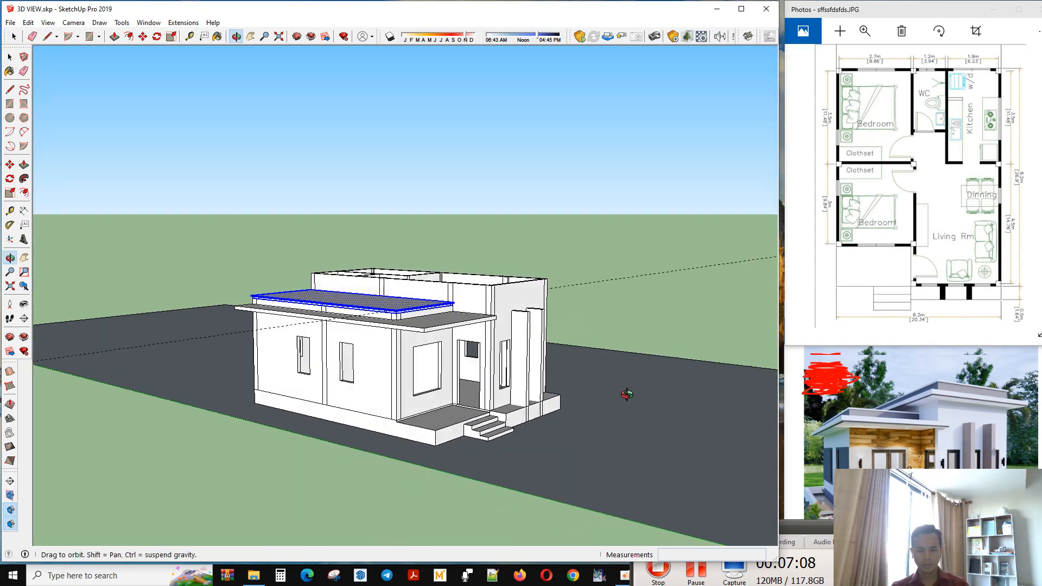
pyautogui.moveTo(625, 394); pyautogui.dragTo(174, 249)
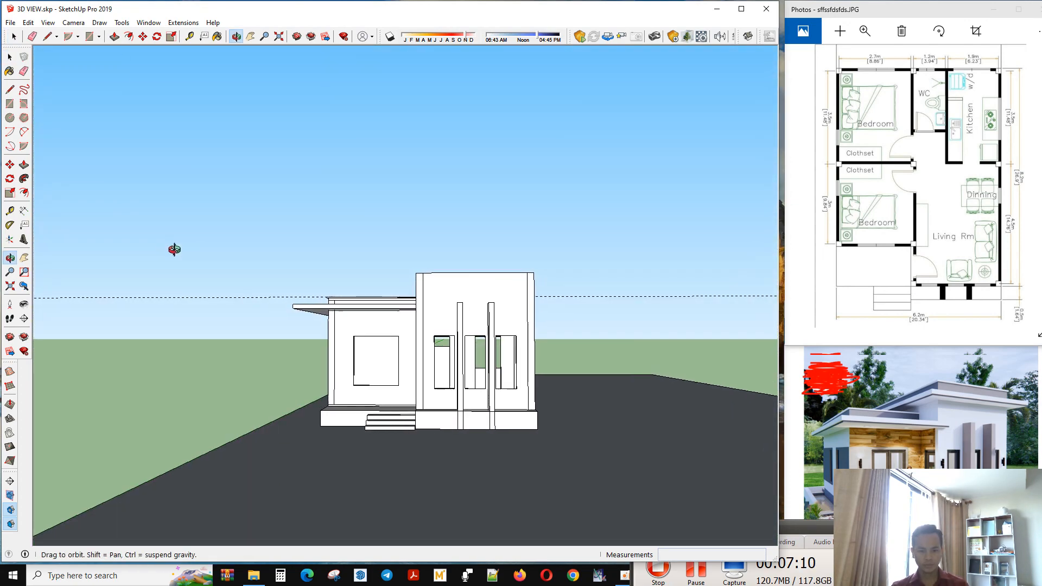
pyautogui.moveTo(173, 250); pyautogui.dragTo(370, 323)
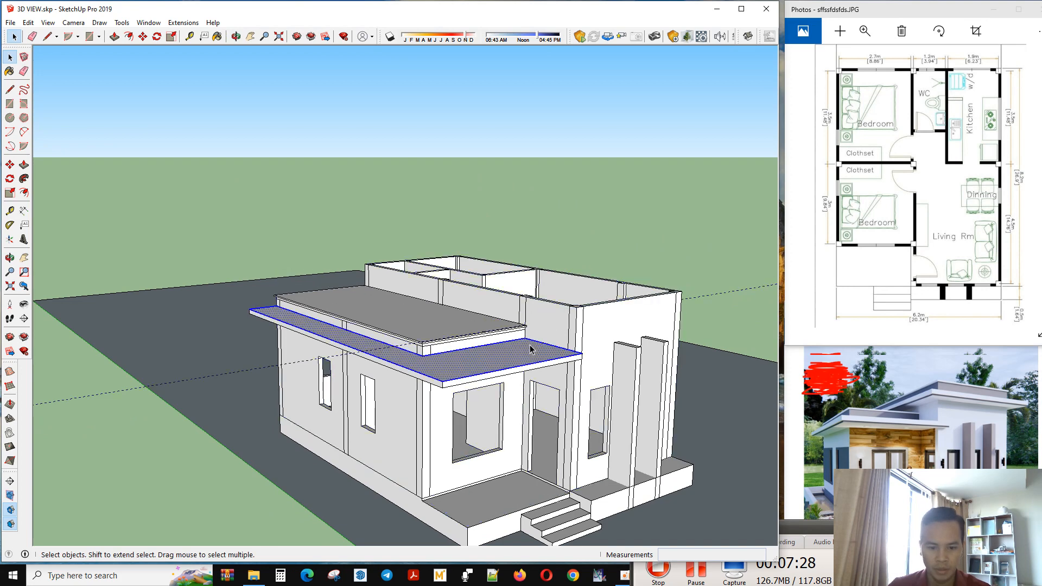
pyautogui.rightClick(532, 349)
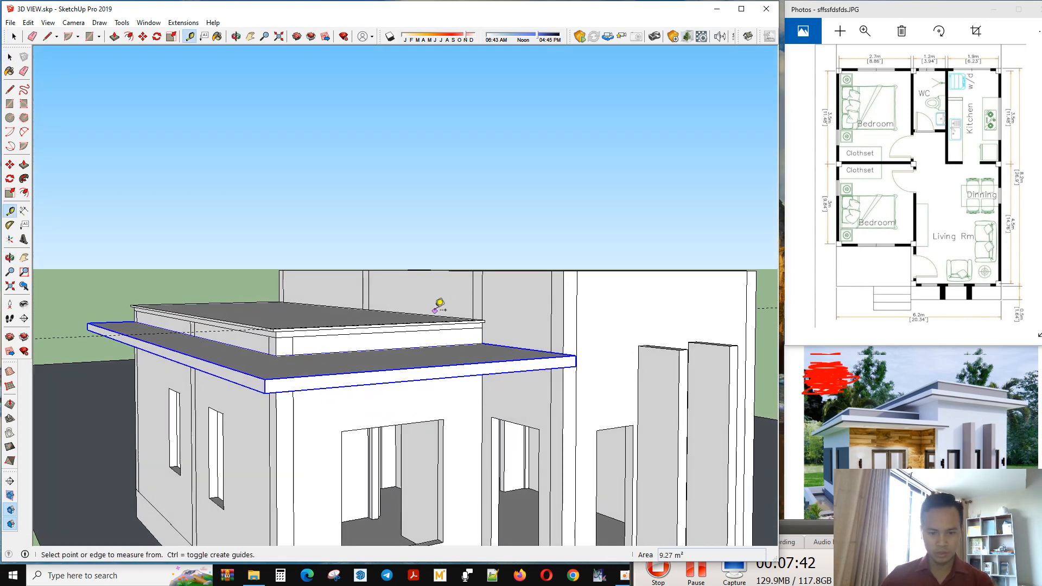
# Measure from the porch roof up to the top of the tall front block with the Tape Measure
pyautogui.click(424, 318)
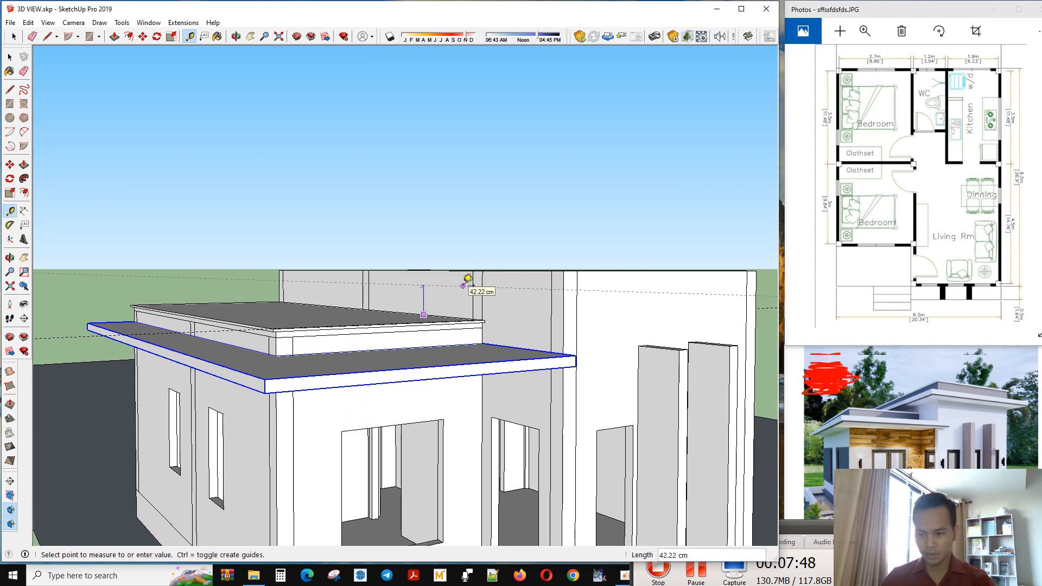
pyautogui.moveTo(476, 287)
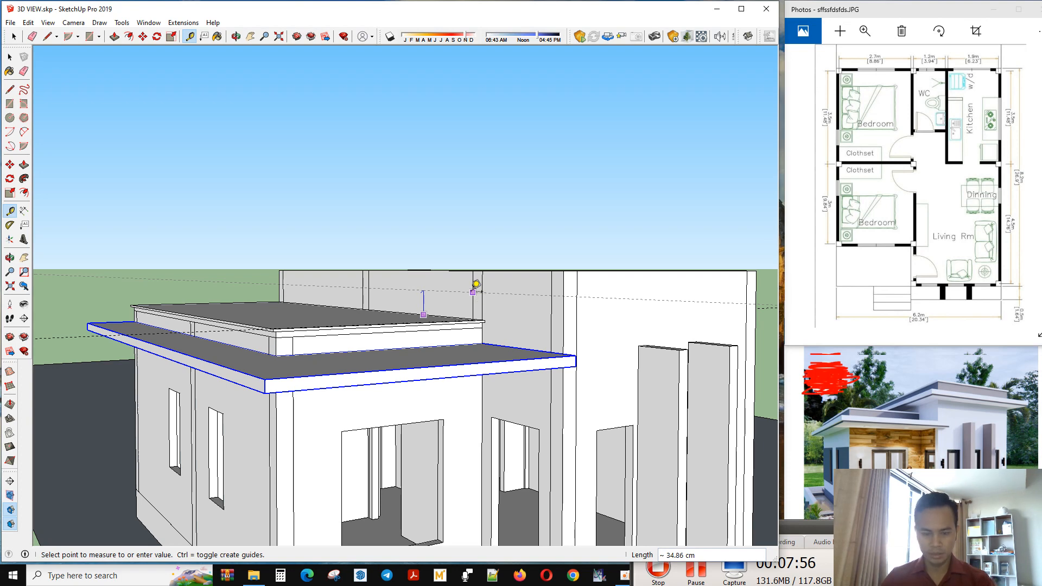
pyautogui.click(237, 37)
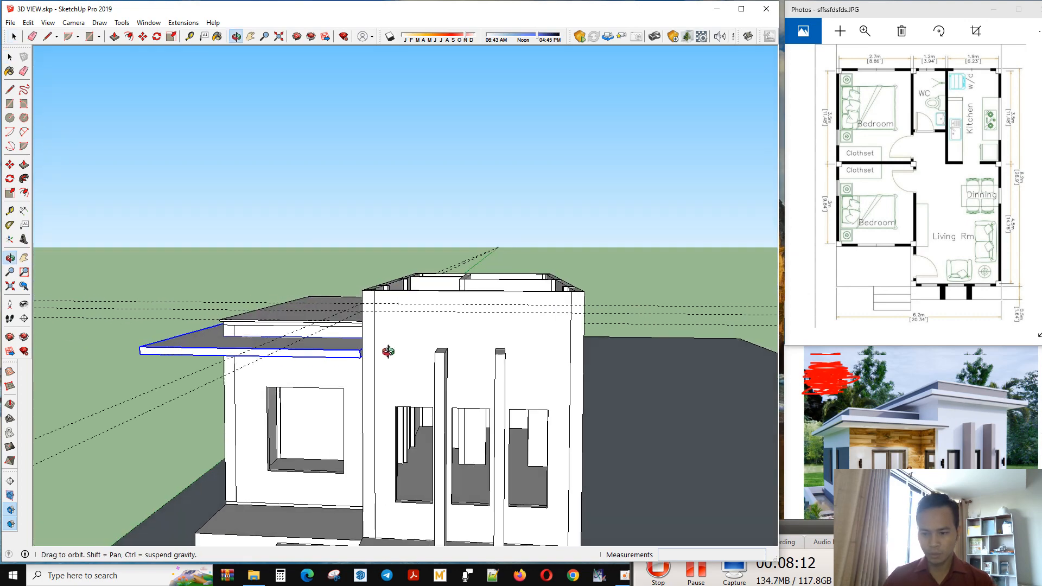
# Extend the front block's roof slab outward 60 cm to form an overhang
pyautogui.moveTo(387, 351); pyautogui.dragTo(502, 369)
pyautogui.write('60')
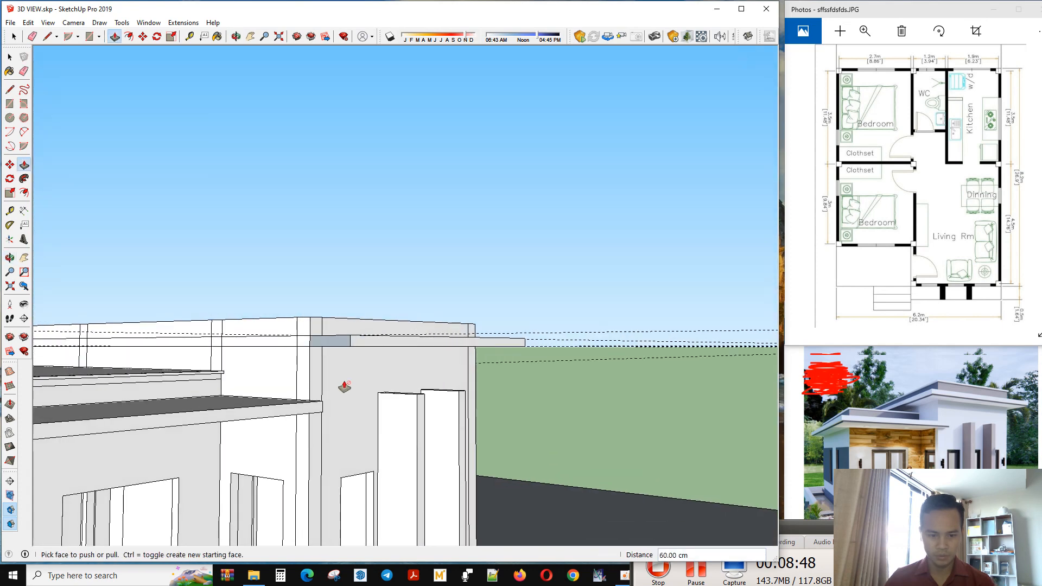
pyautogui.moveTo(344, 387); pyautogui.dragTo(309, 348)
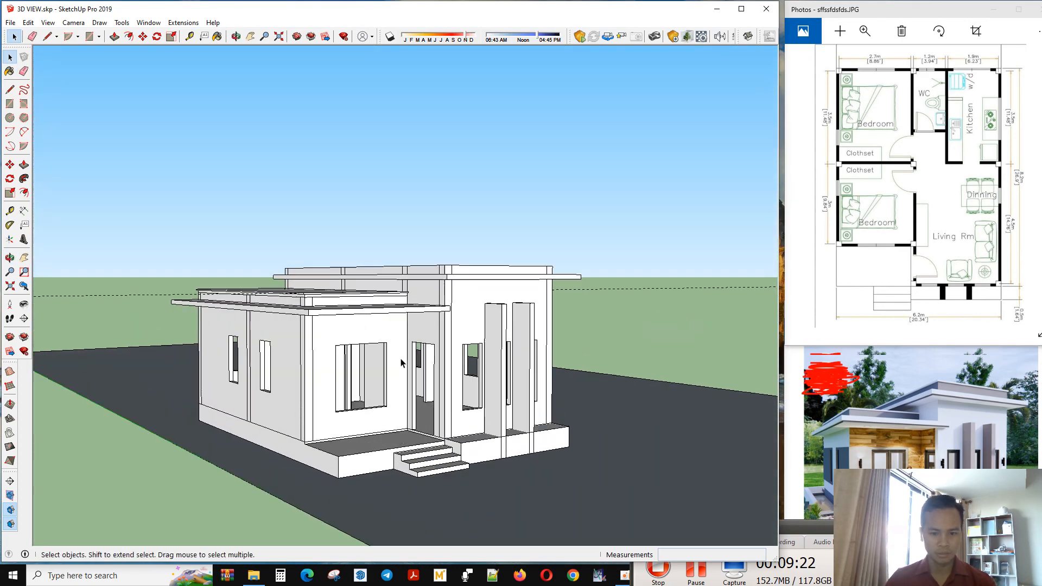
# Orbit beneath and above the upper slab to check its thickness under the parapet
pyautogui.moveTo(401, 362); pyautogui.dragTo(404, 380)
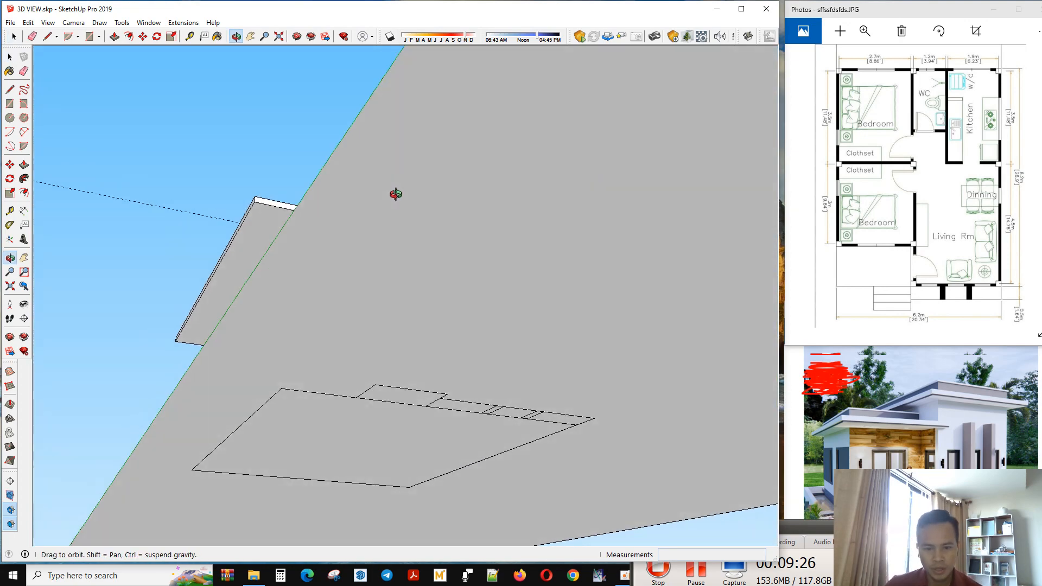
pyautogui.moveTo(395, 193); pyautogui.dragTo(412, 345)
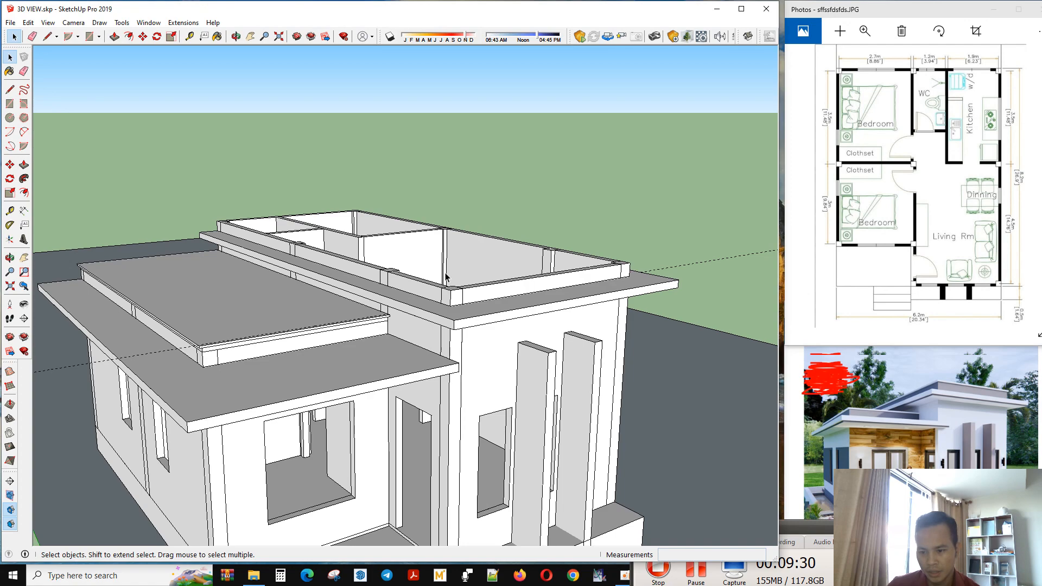
pyautogui.moveTo(445, 279); pyautogui.dragTo(567, 385)
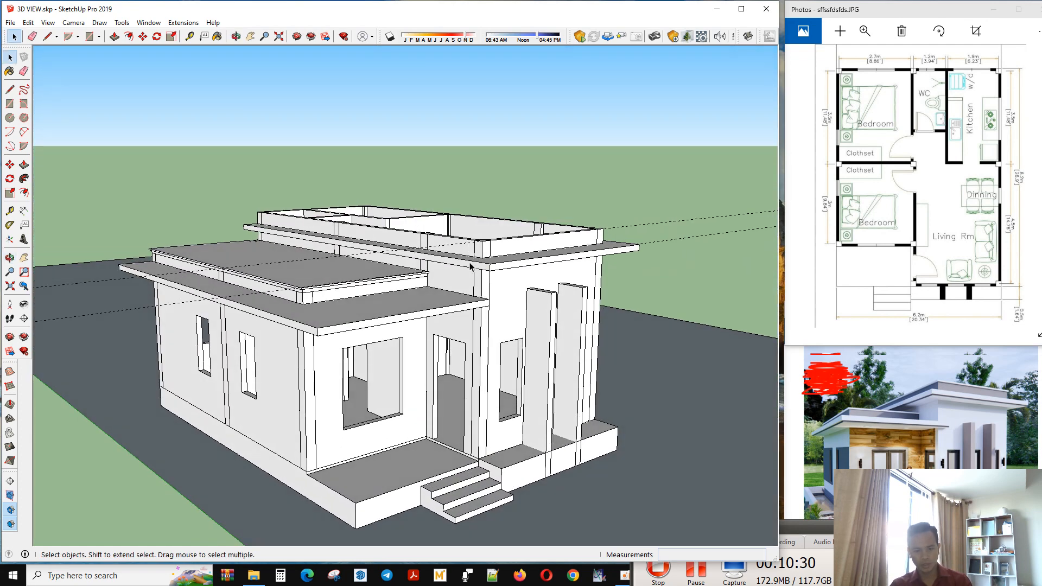
# Orbit to view the raised parapet walls on top of the tall block
pyautogui.moveTo(465, 266); pyautogui.dragTo(532, 246)
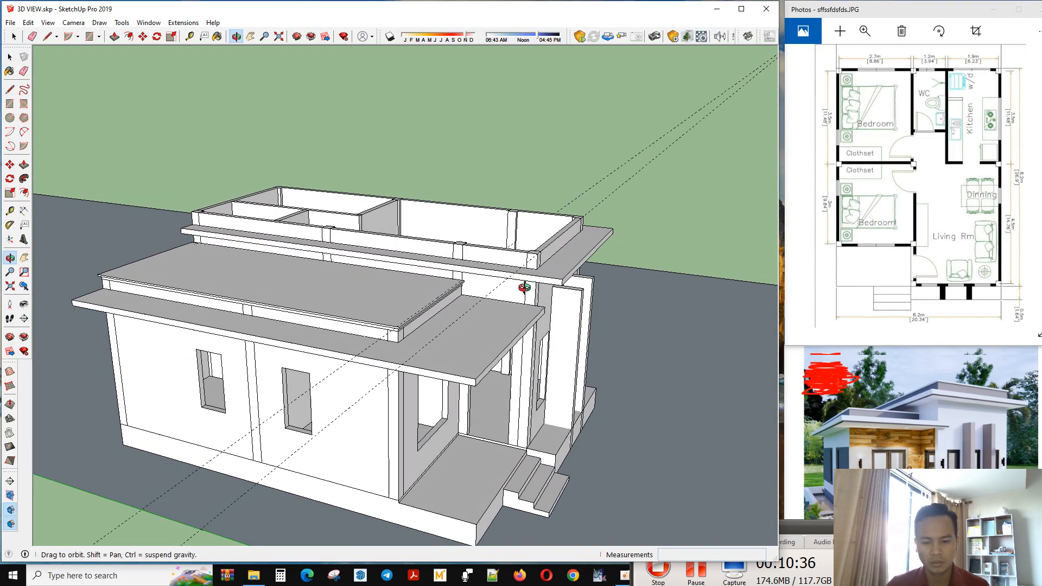
pyautogui.moveTo(522, 289); pyautogui.dragTo(405, 295)
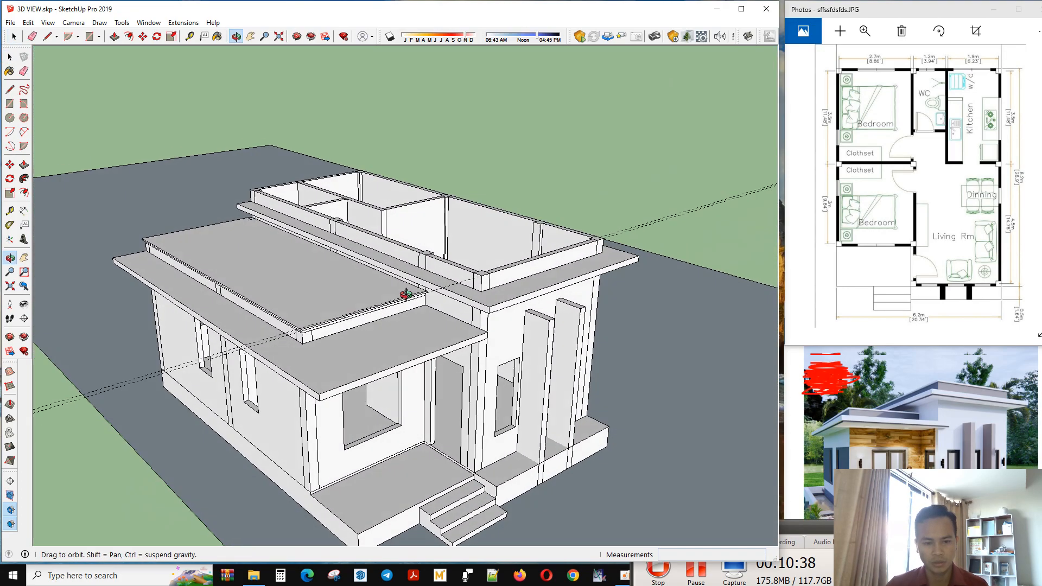
pyautogui.moveTo(405, 296); pyautogui.dragTo(532, 266)
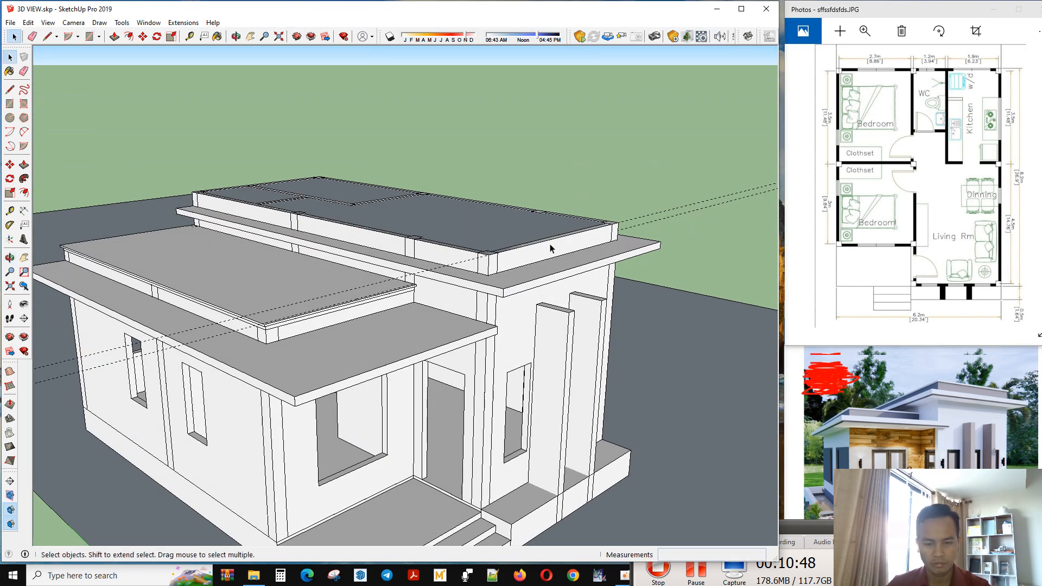
pyautogui.moveTo(521, 235)
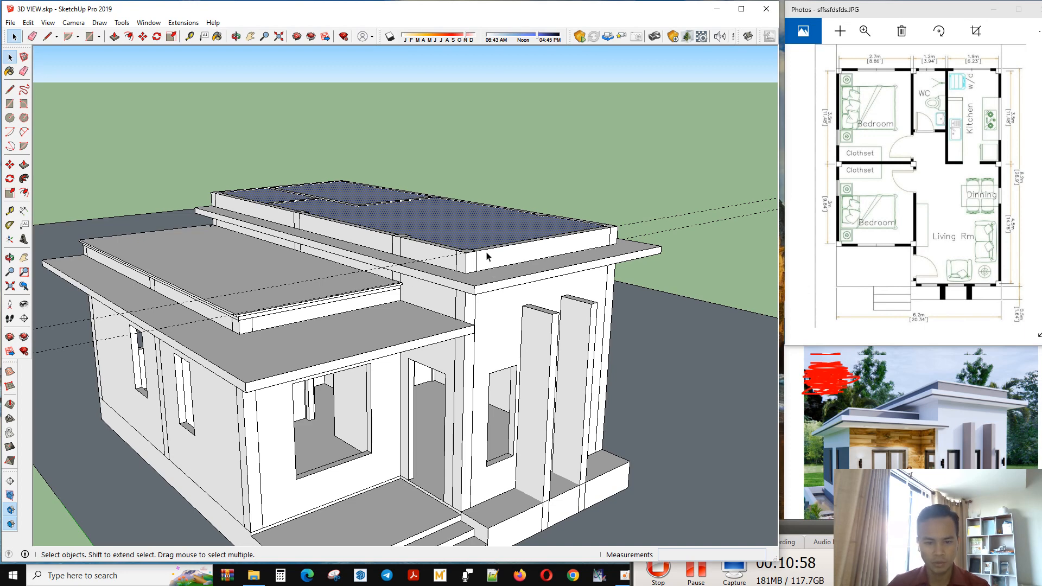
# Span the parapet top with a flat roof face and begin pulling it up about 13 cm
pyautogui.moveTo(485, 257); pyautogui.dragTo(538, 291)
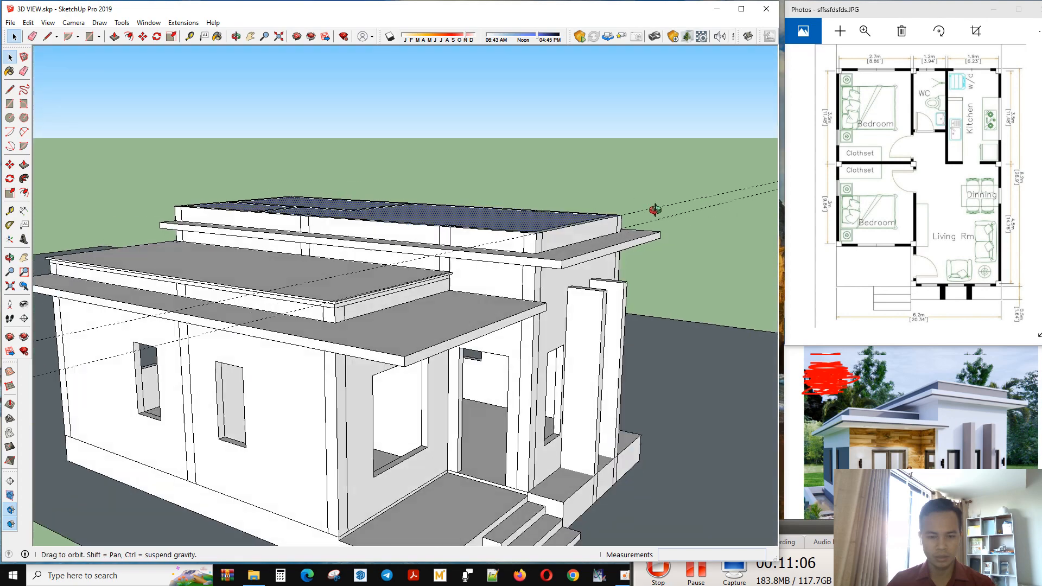
pyautogui.moveTo(654, 210); pyautogui.dragTo(504, 277)
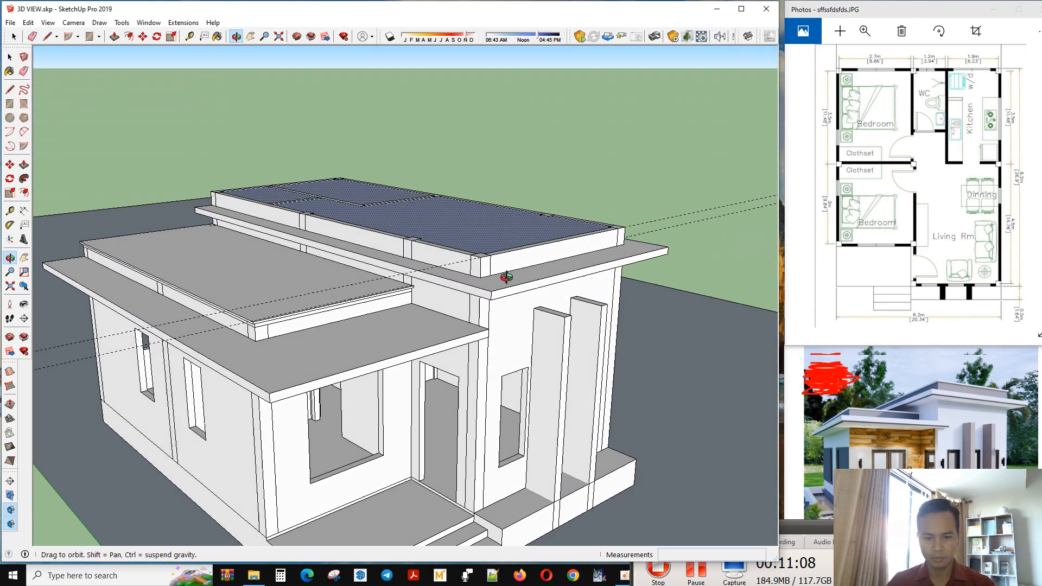
pyautogui.moveTo(505, 277); pyautogui.dragTo(483, 241)
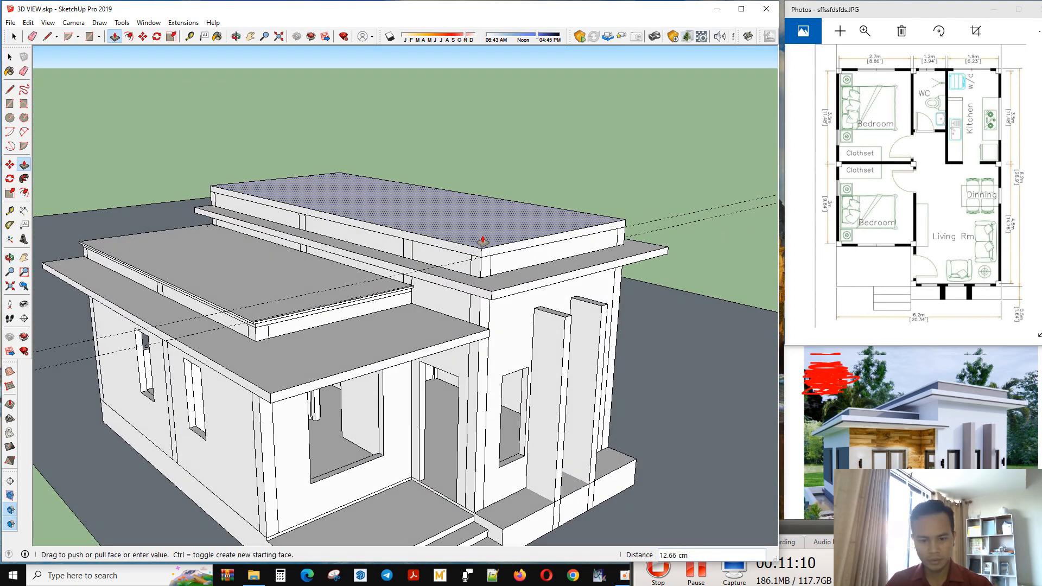
# Push/pull the upper roof face up and offset its edge by 5 to mark the raised rim border
pyautogui.write('1')
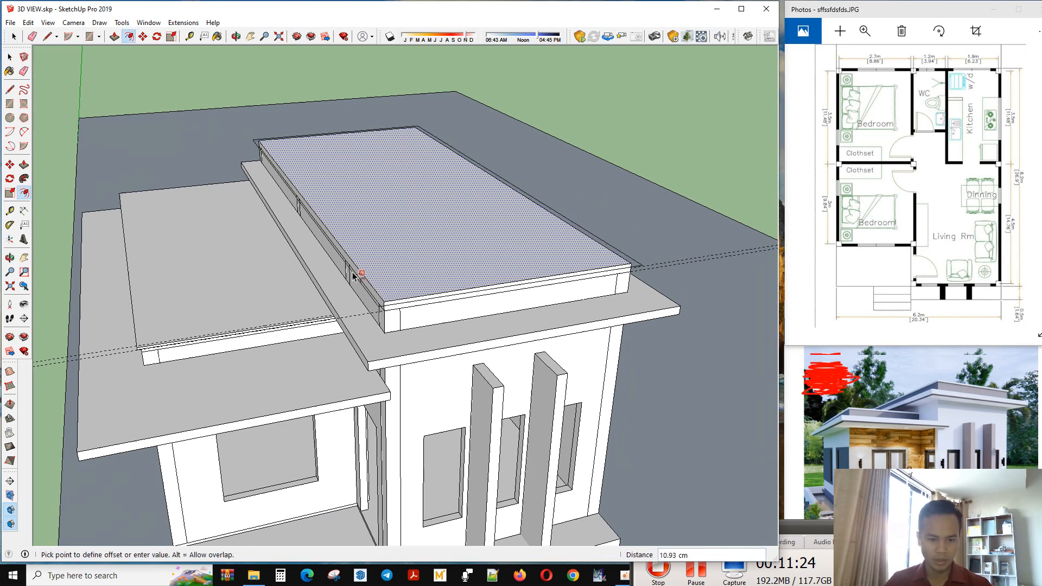
pyautogui.write('5')
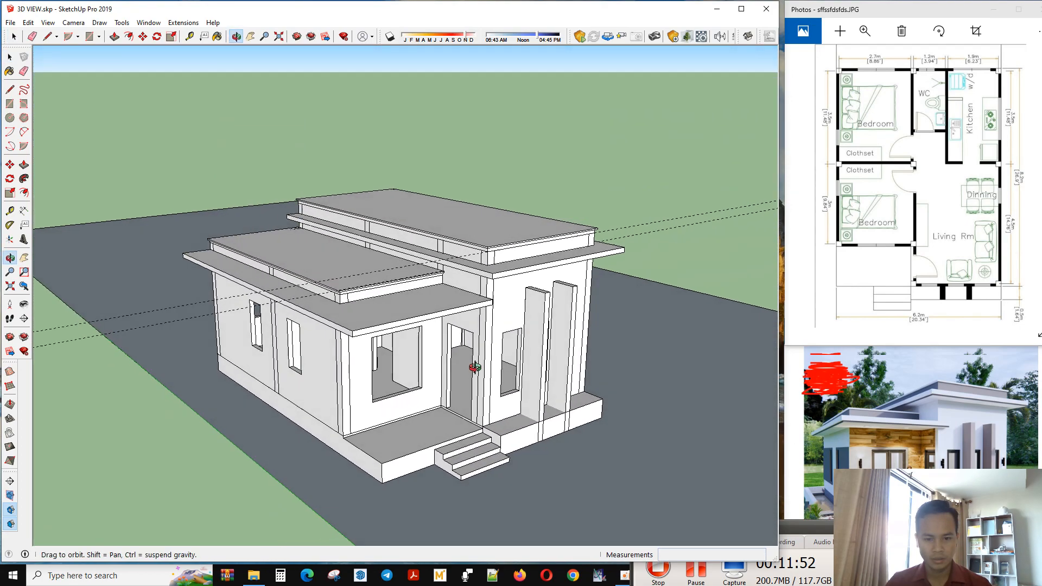
pyautogui.moveTo(472, 366); pyautogui.dragTo(530, 337)
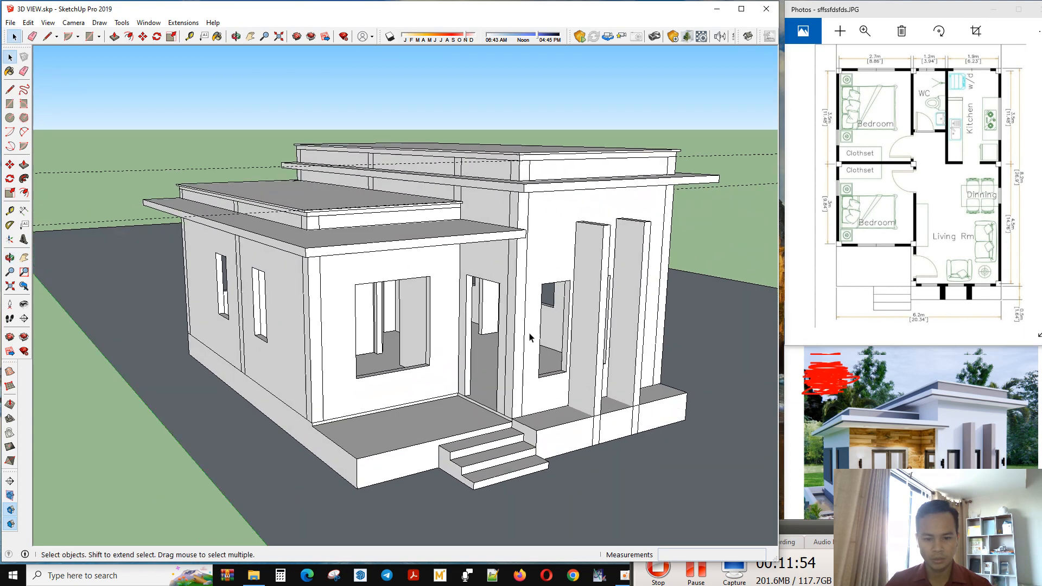